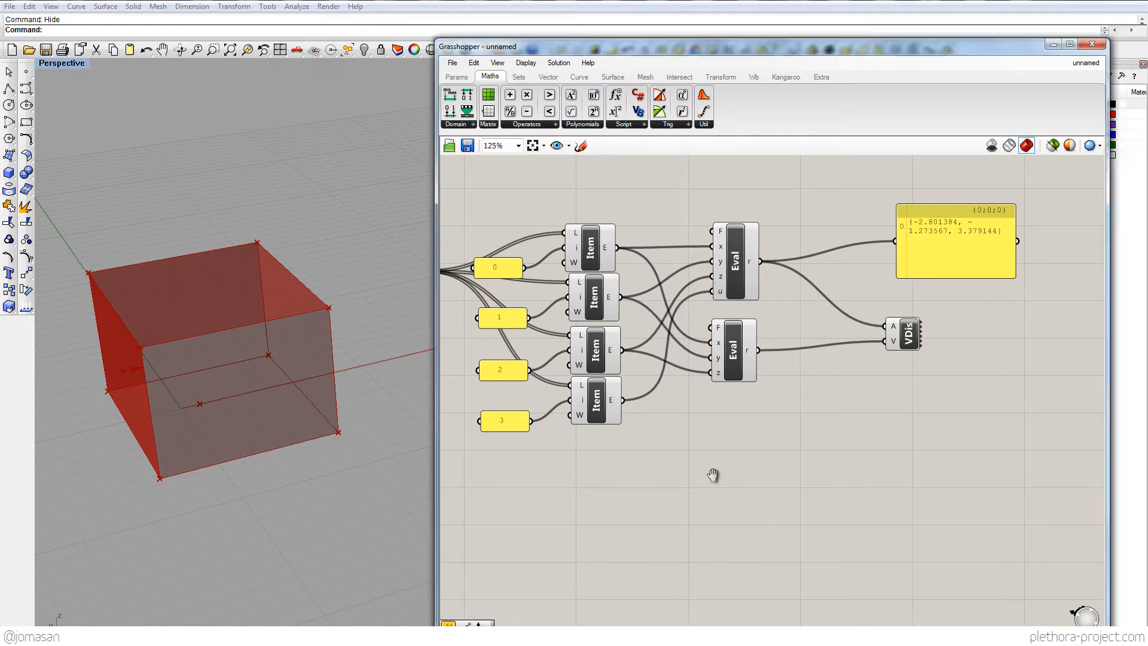
# Reshape the box so the evaluated point reads (1.645869, -1.273567, 6.758287)
pyautogui.scroll(-3)
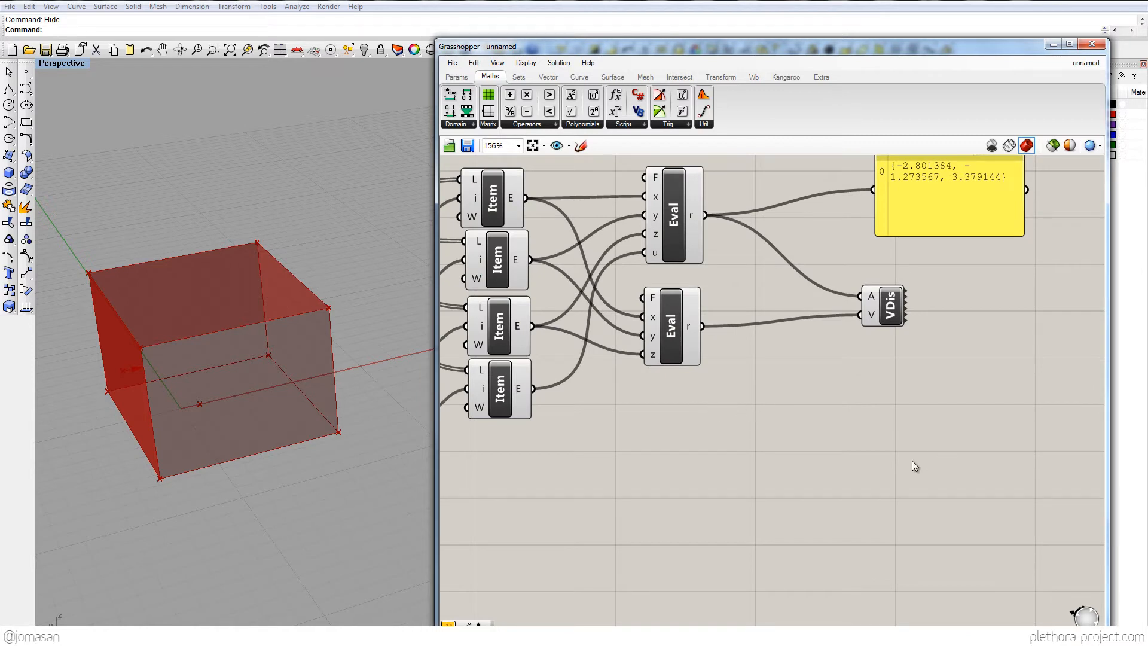
pyautogui.moveTo(828, 470)
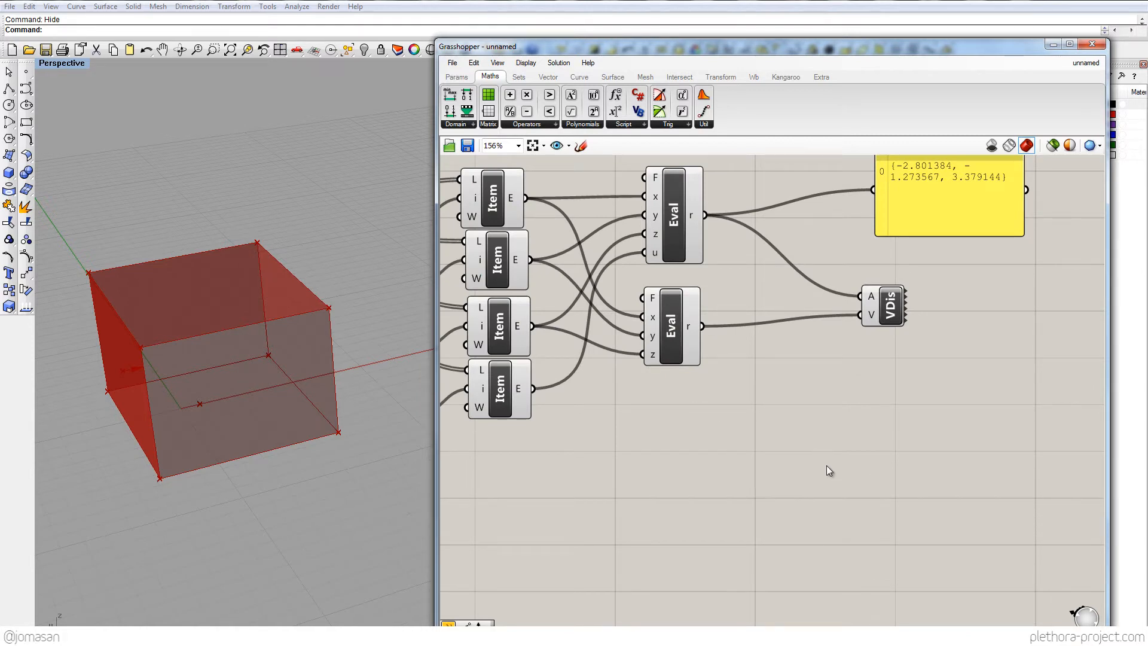
pyautogui.moveTo(737, 483)
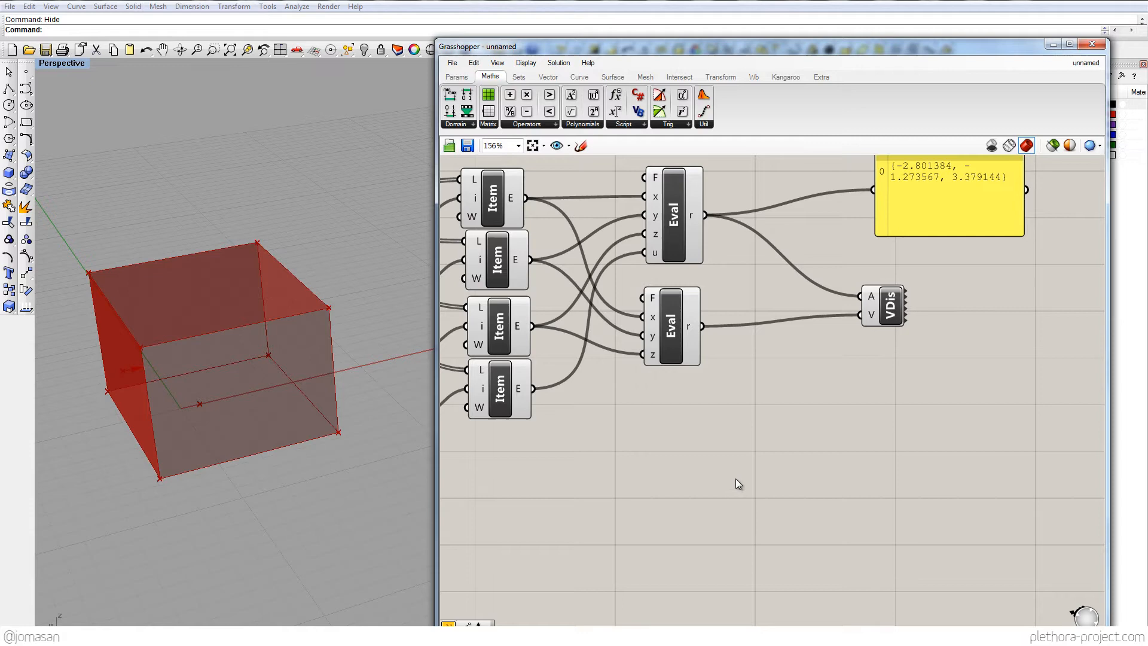
pyautogui.scroll(-3)
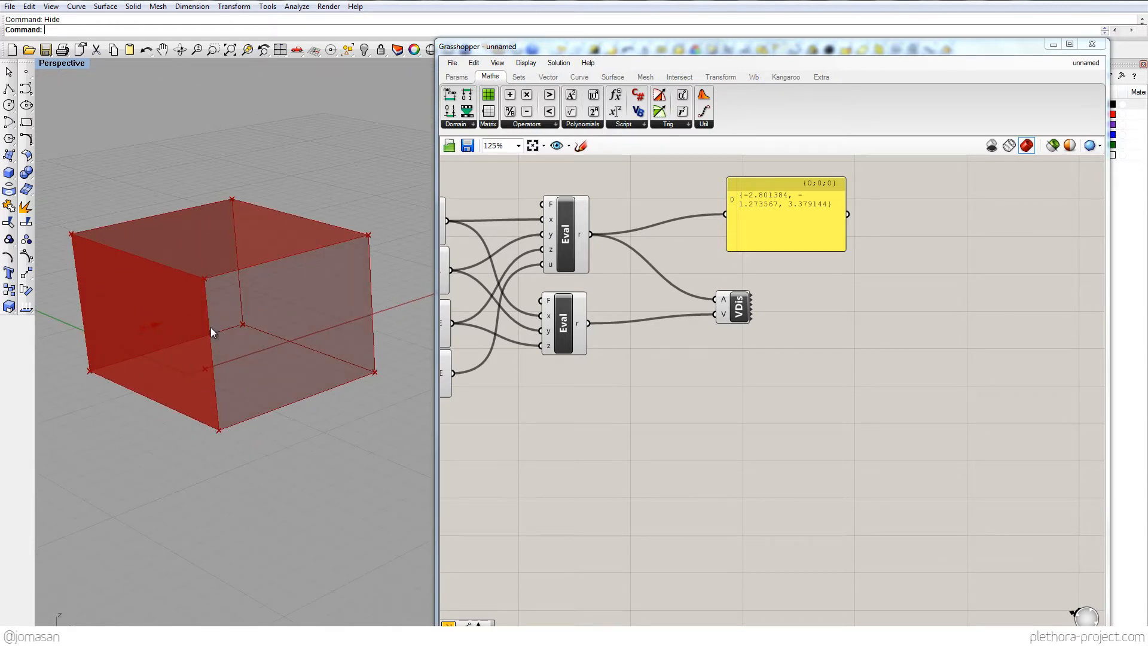
pyautogui.moveTo(200, 293)
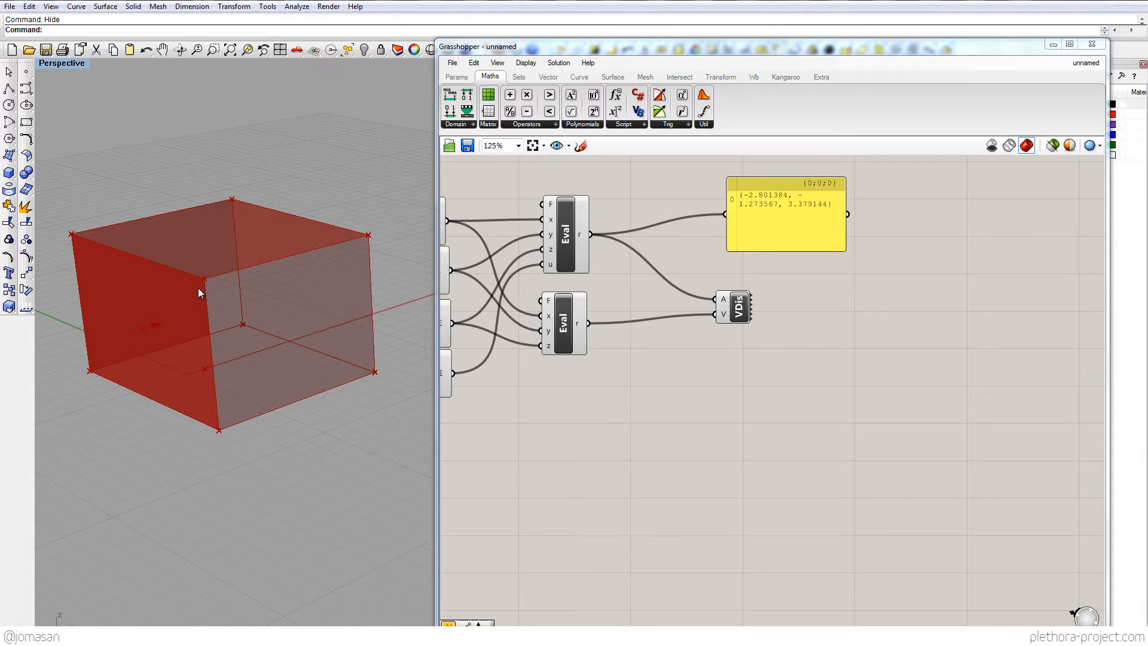
pyautogui.moveTo(189, 307)
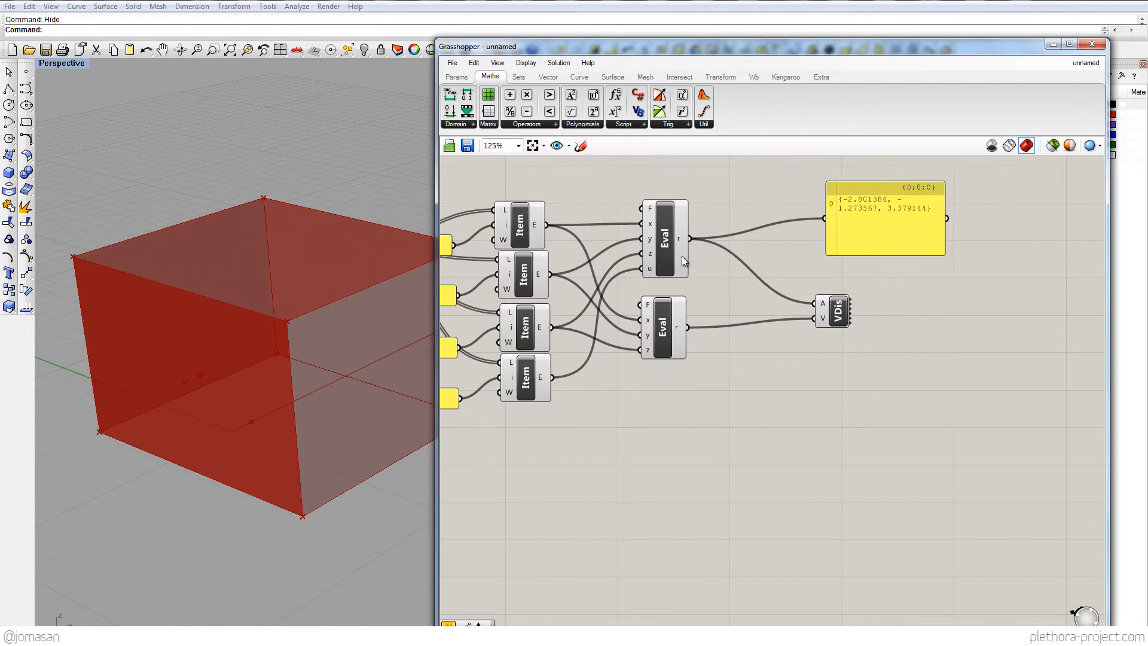
pyautogui.click(664, 238)
pyautogui.write('o')
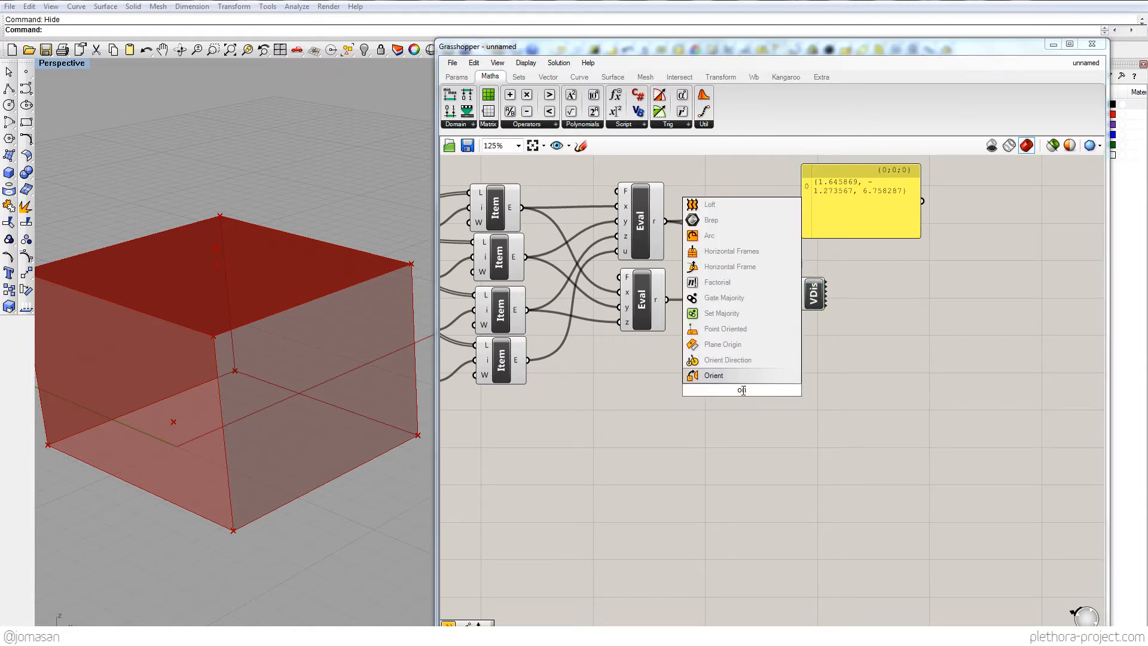
# Place an Orient component and wire the box brep into its G input
pyautogui.click(711, 375)
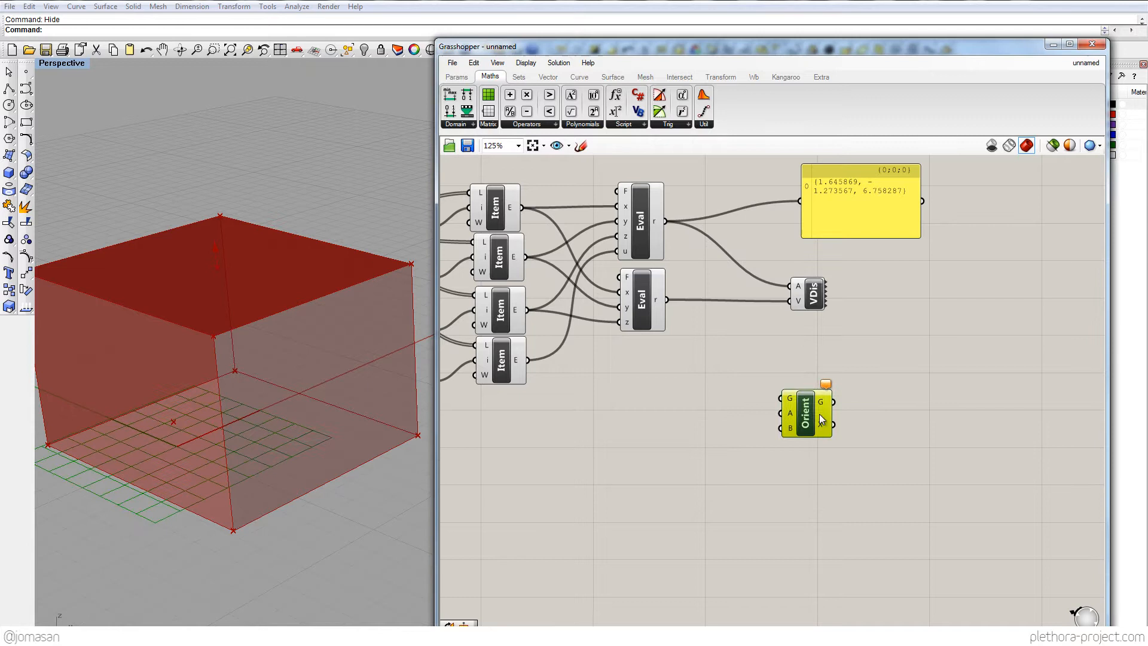
pyautogui.moveTo(792, 403)
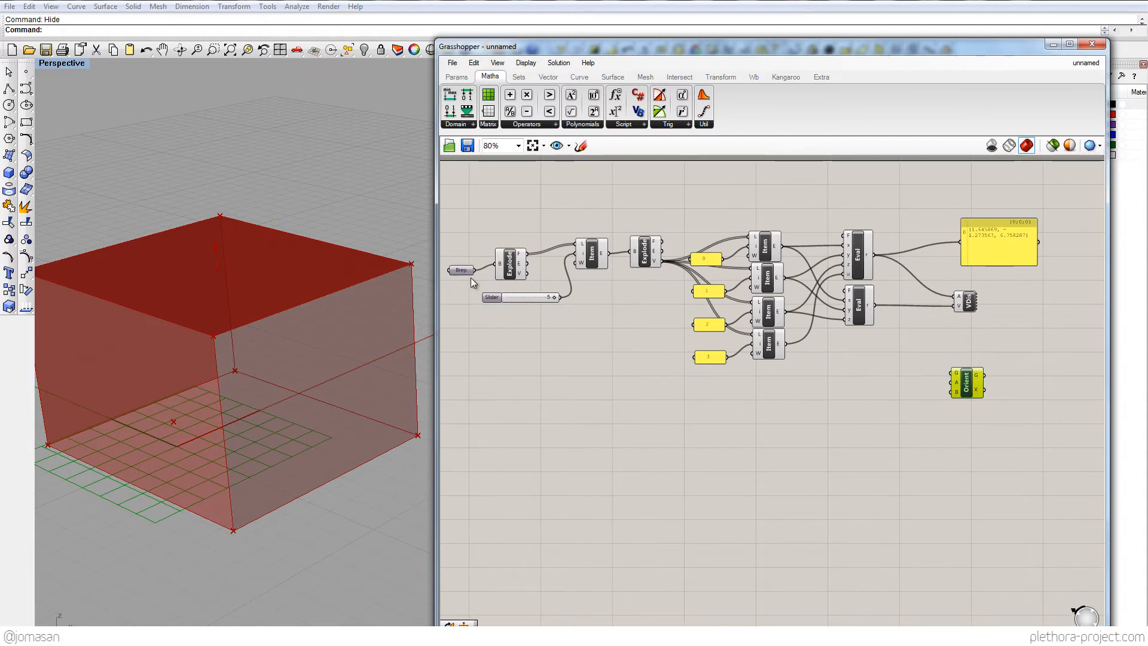
pyautogui.moveTo(475, 271); pyautogui.dragTo(930, 387)
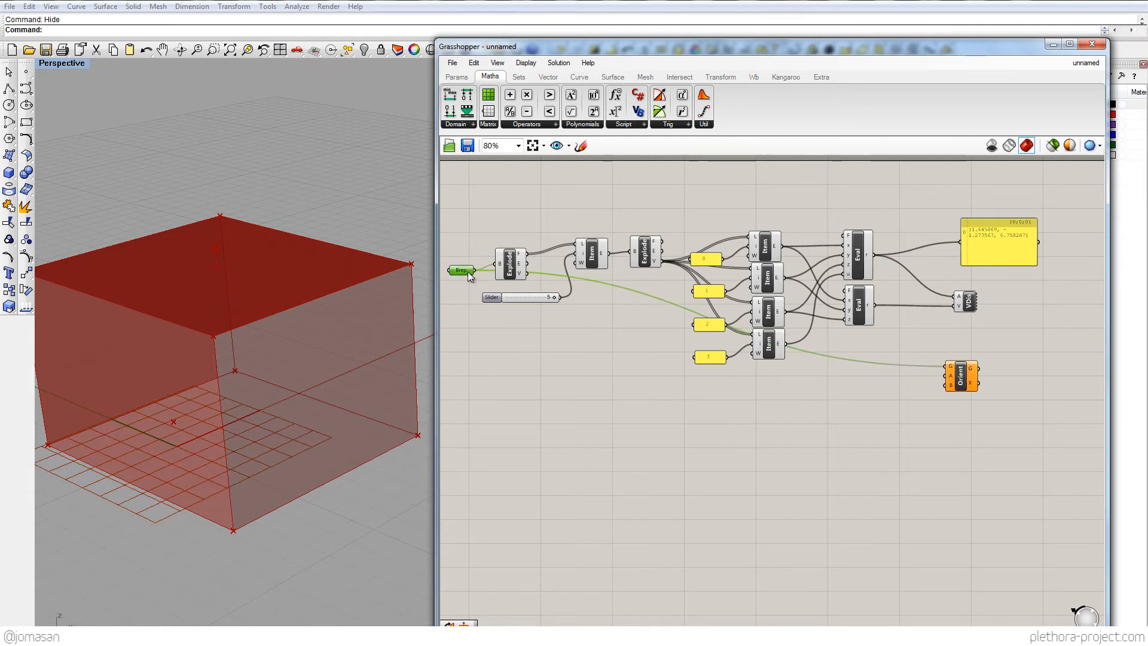
pyautogui.moveTo(231, 369)
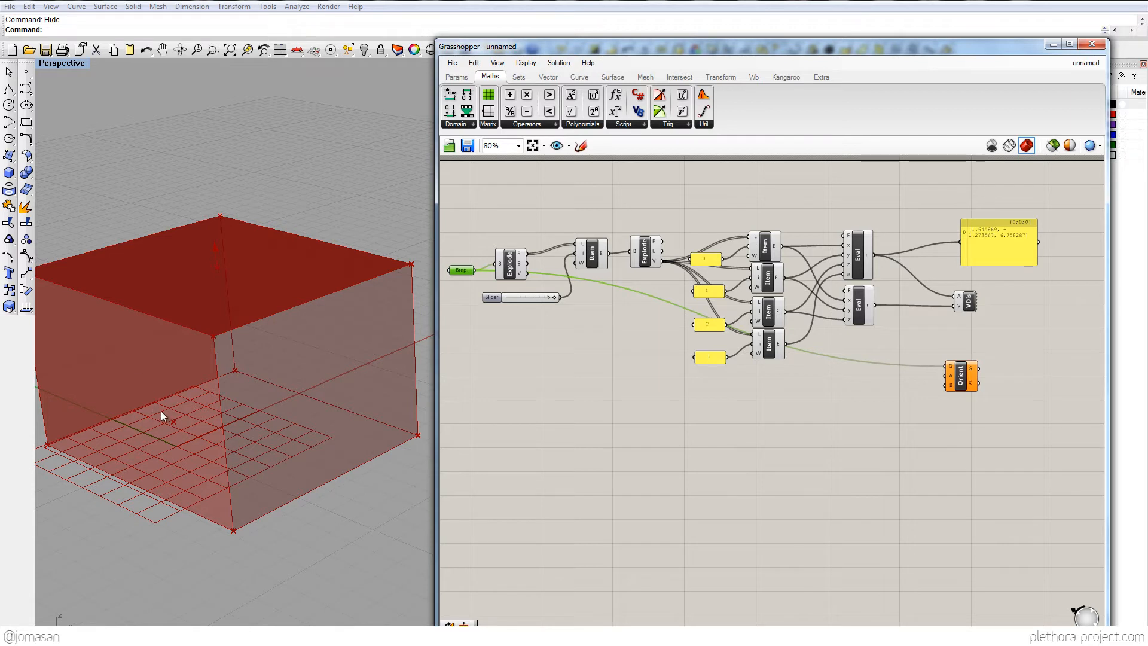
pyautogui.moveTo(248, 424)
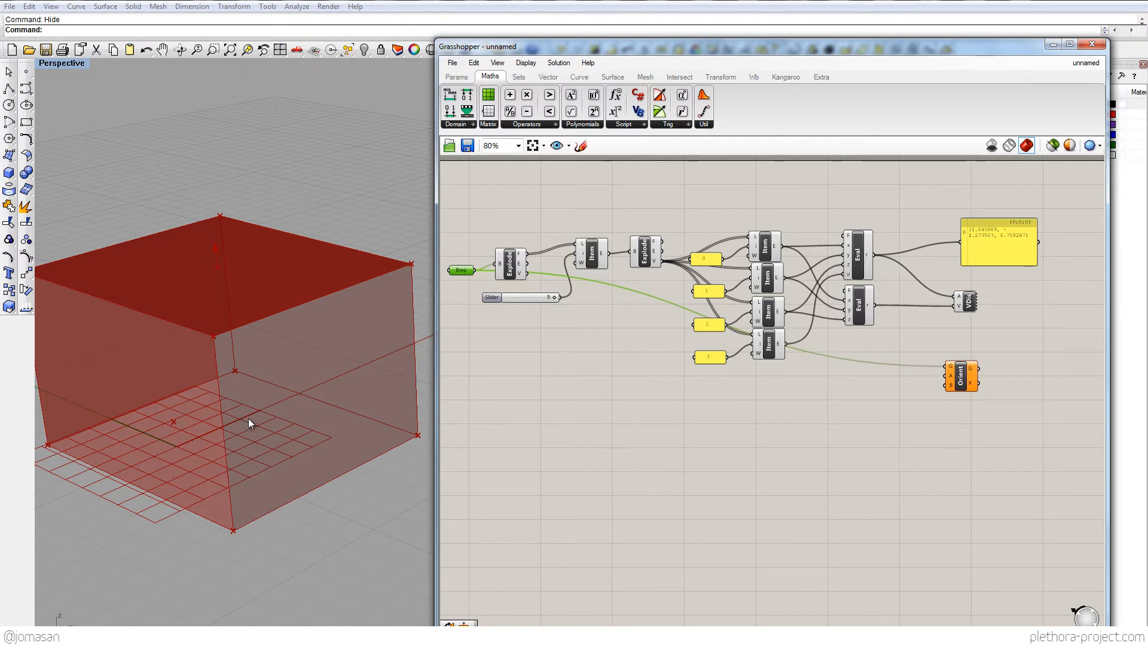
pyautogui.moveTo(238, 407)
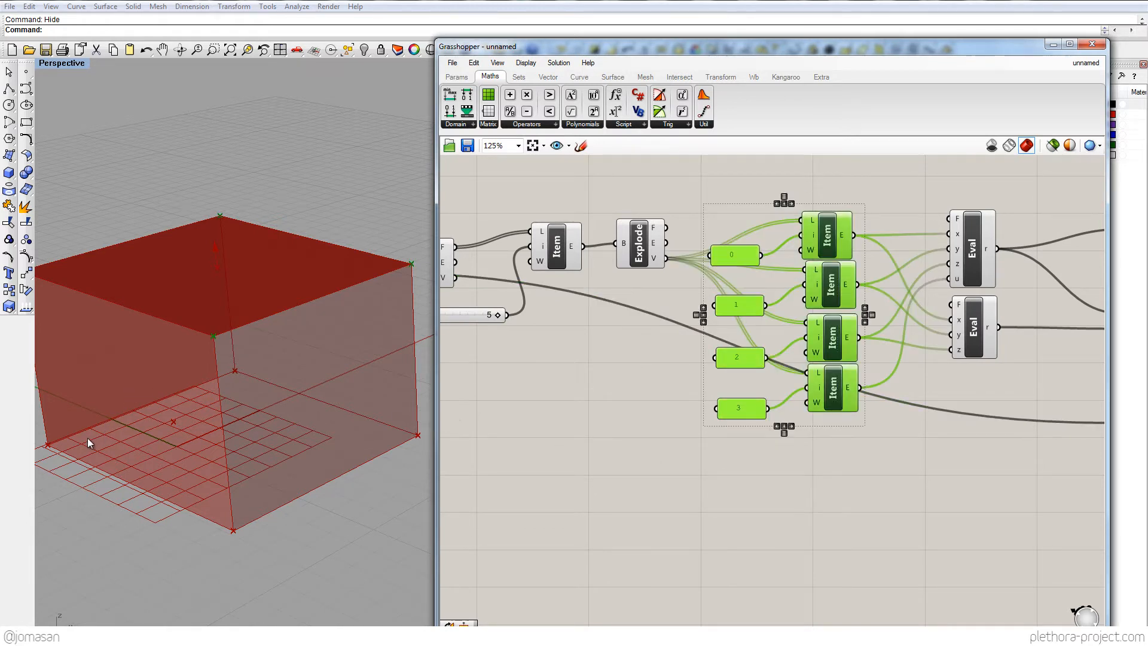
pyautogui.moveTo(195, 484)
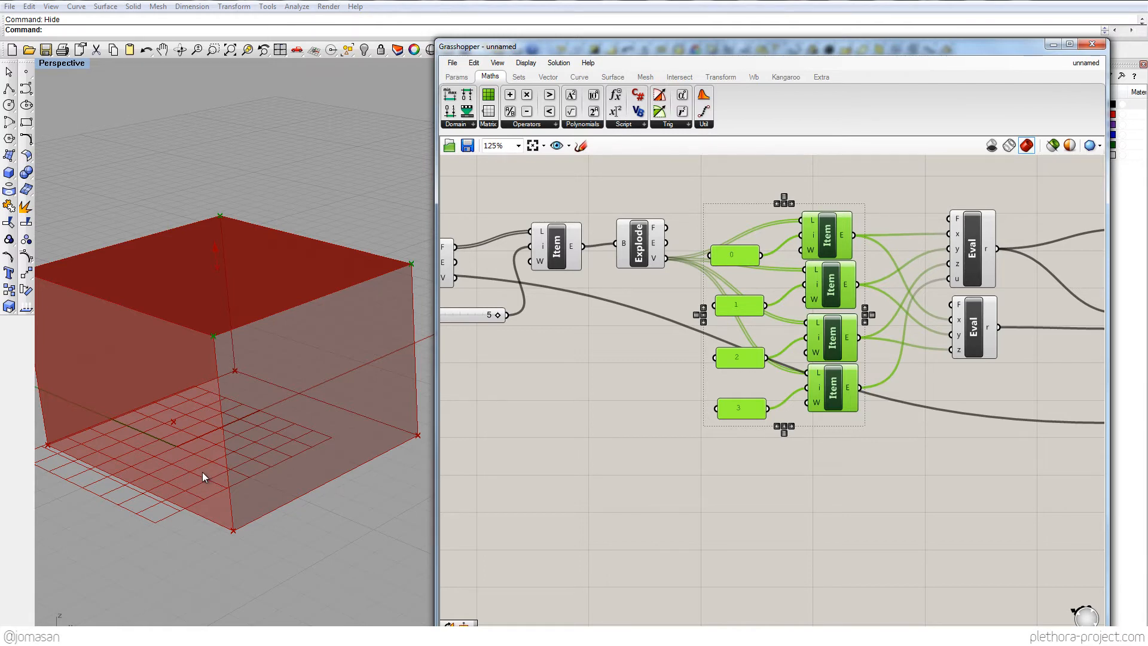
pyautogui.moveTo(263, 320)
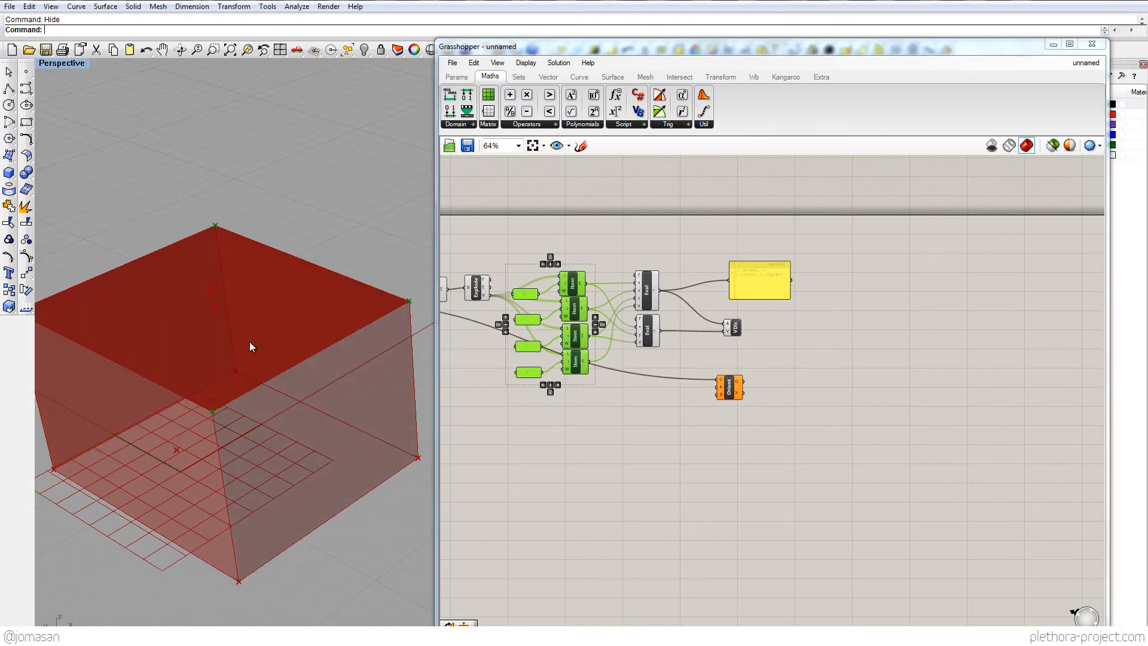
pyautogui.moveTo(237, 473)
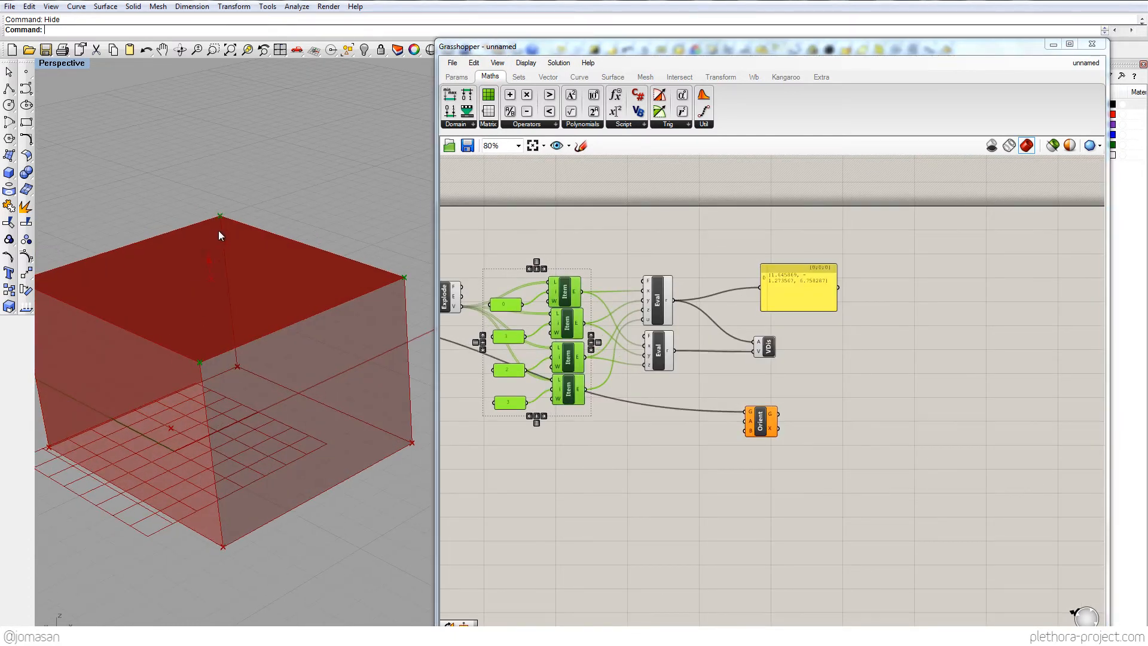
pyautogui.moveTo(249, 315)
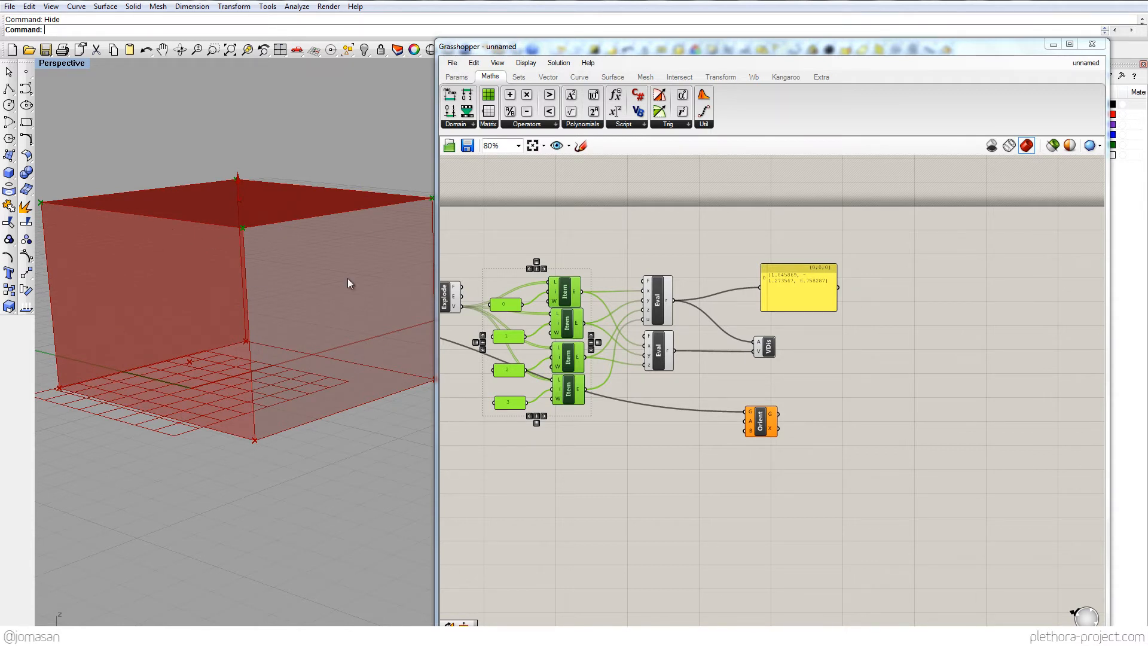
pyautogui.moveTo(211, 200)
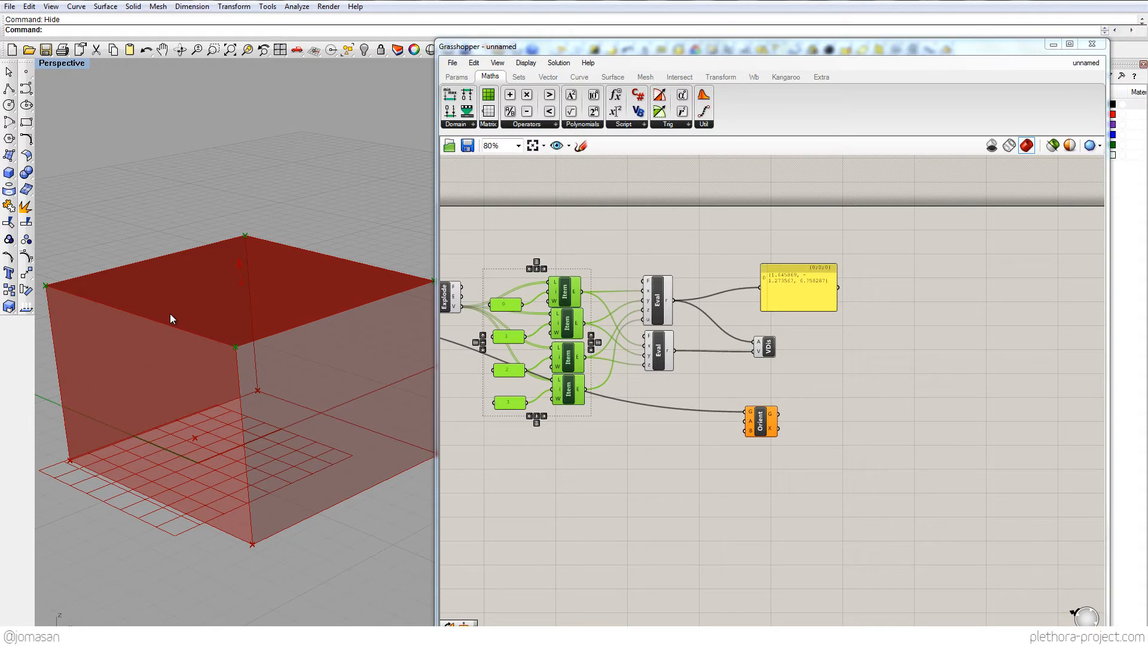
pyautogui.moveTo(267, 307)
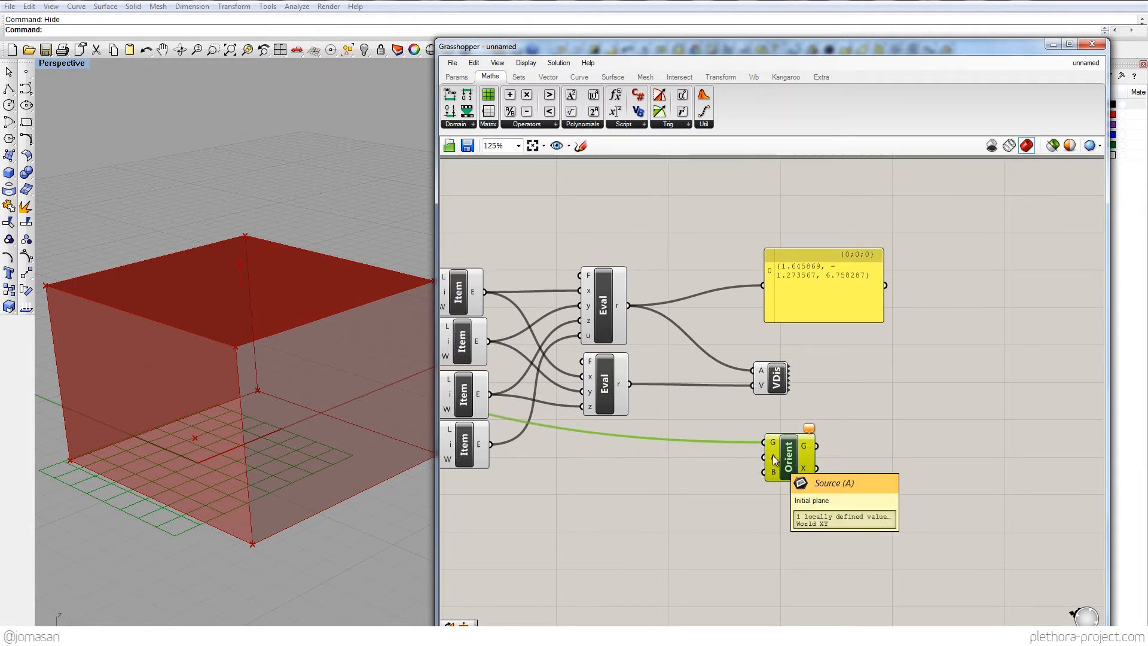
# Add a Plane 3Pt component to the canvas via the 'pl' search
pyautogui.write('plan')
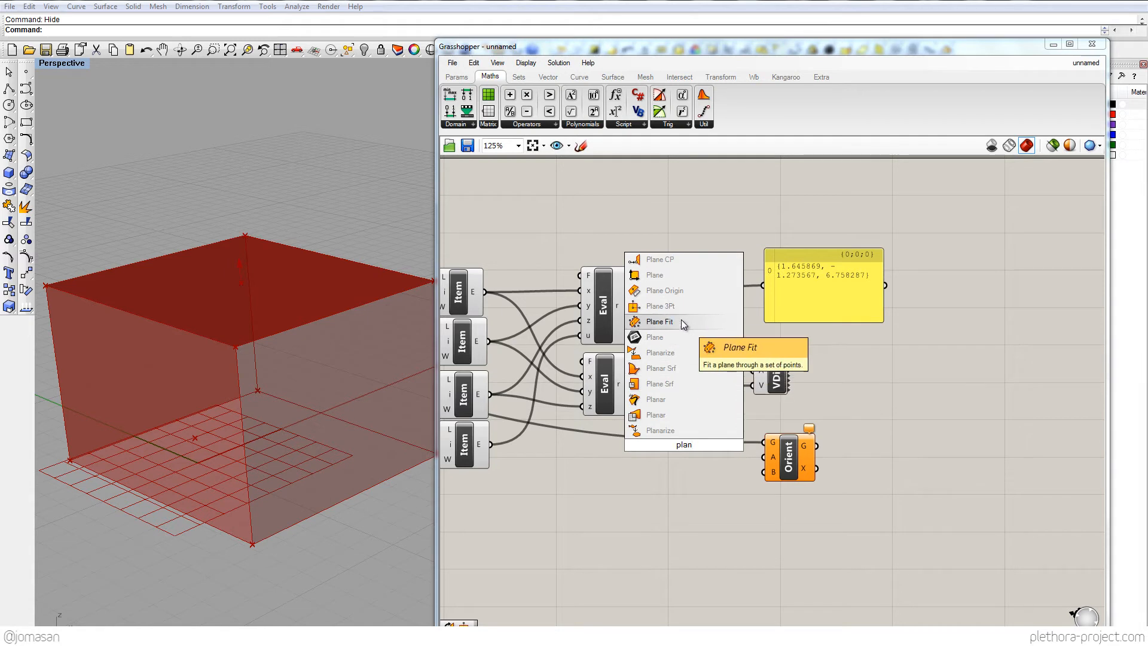
pyautogui.moveTo(661, 307)
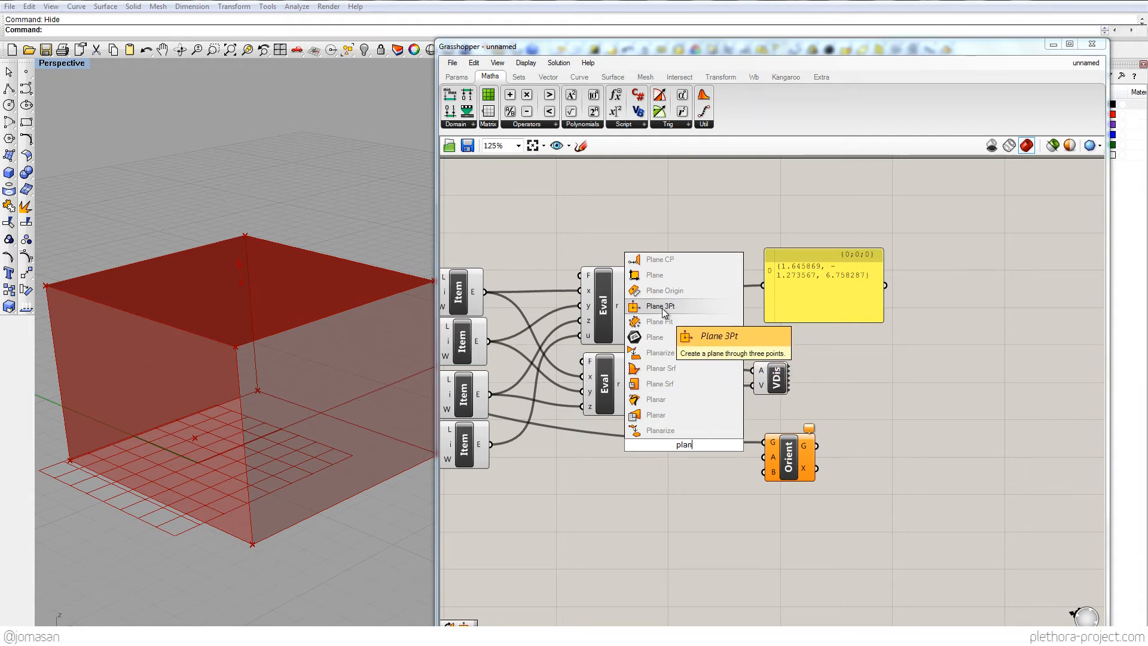
pyautogui.click(660, 306)
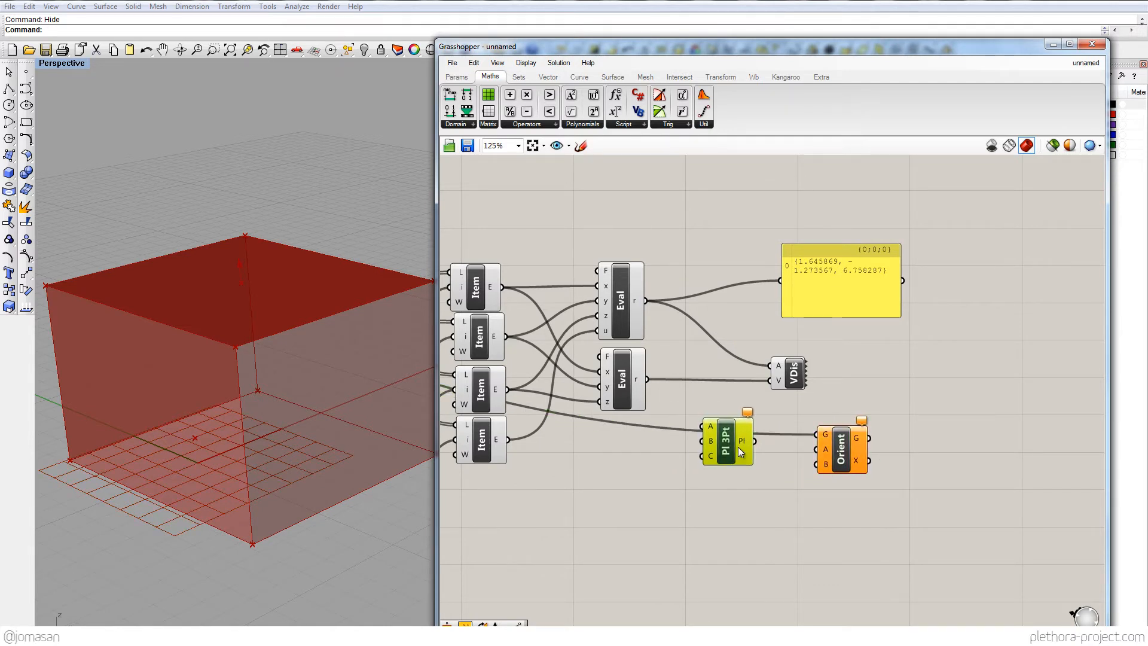
pyautogui.moveTo(710, 429)
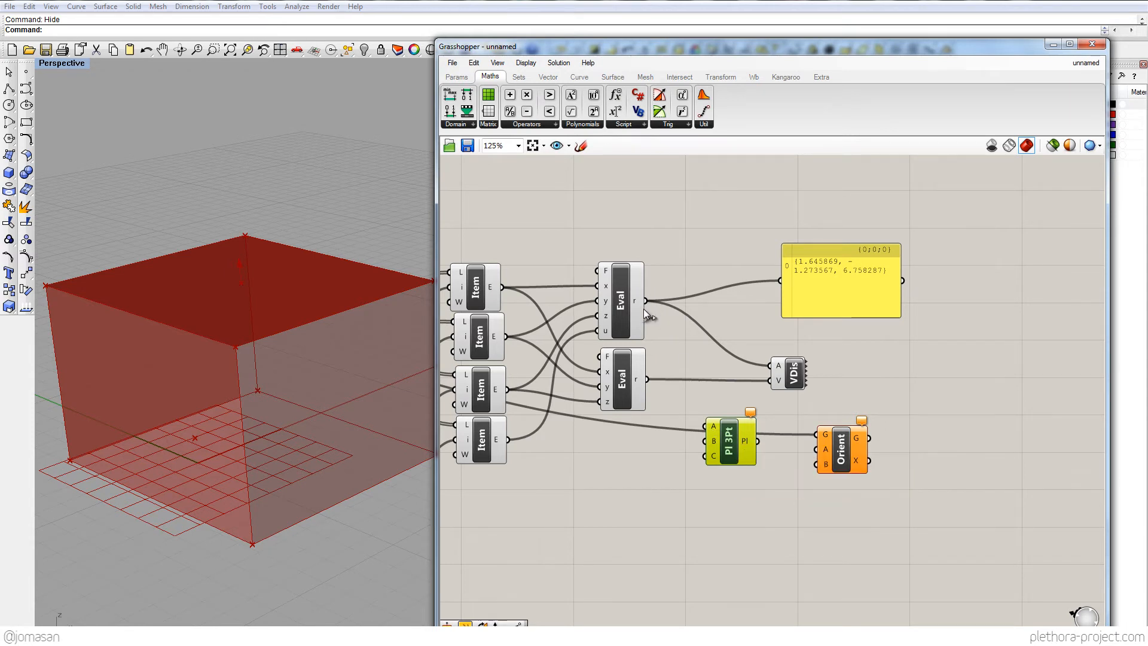
pyautogui.click(622, 300)
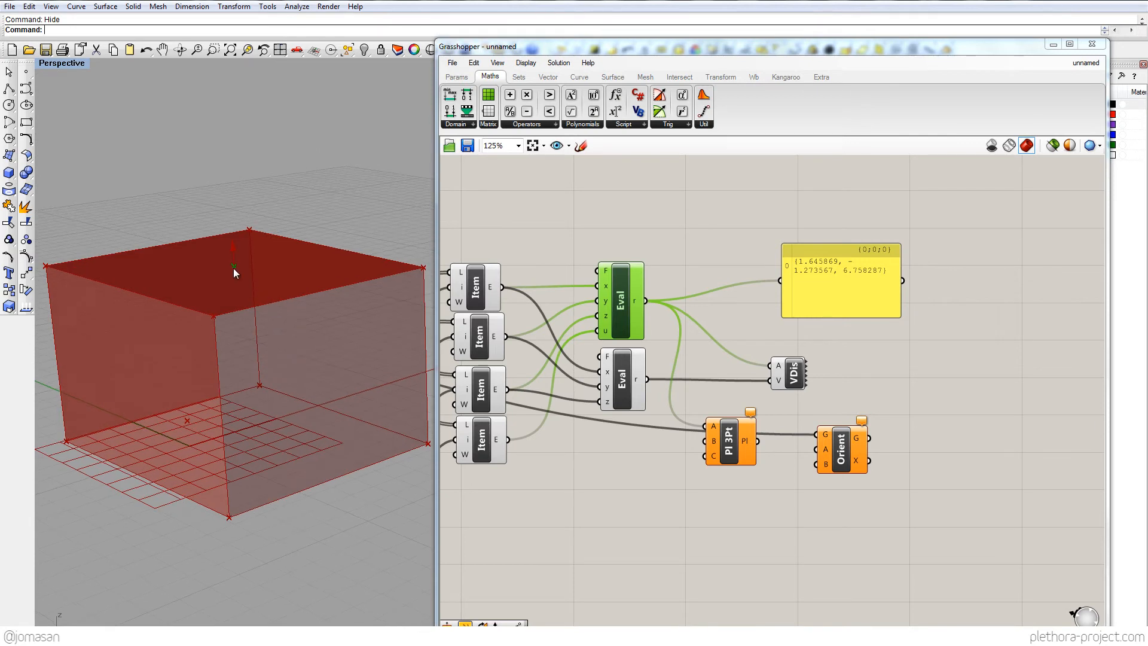
# Feed the evaluated corner point and two box corners into the plane's A, B, C inputs
pyautogui.click(730, 439)
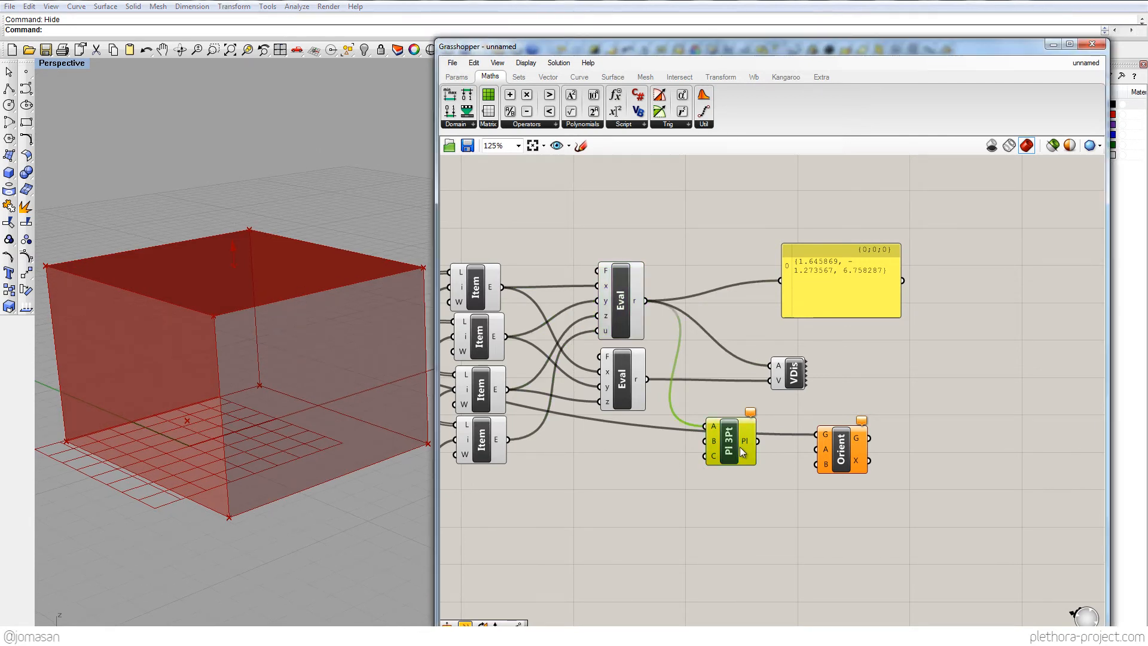
pyautogui.moveTo(732, 439); pyautogui.dragTo(735, 438)
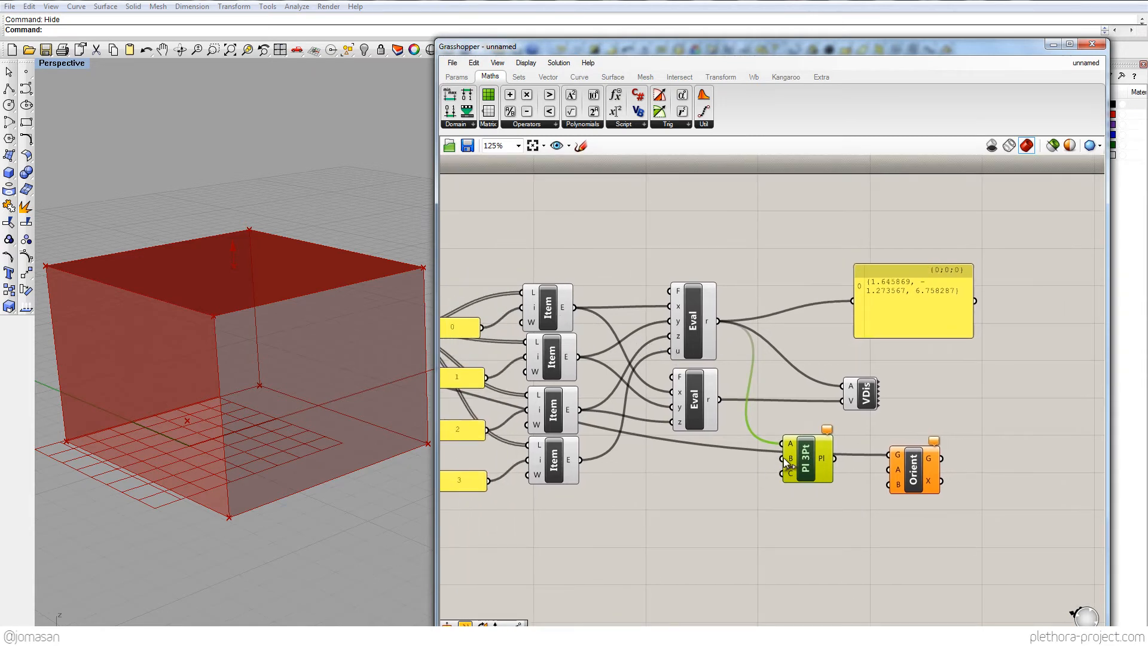
pyautogui.moveTo(790, 459)
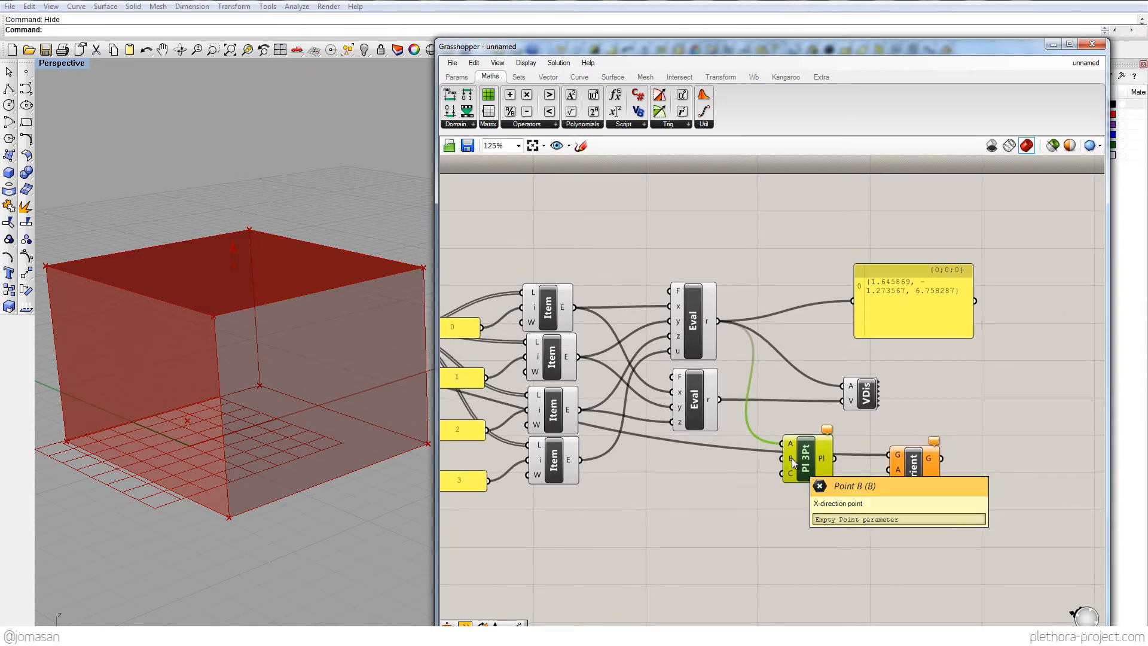
pyautogui.moveTo(790, 475)
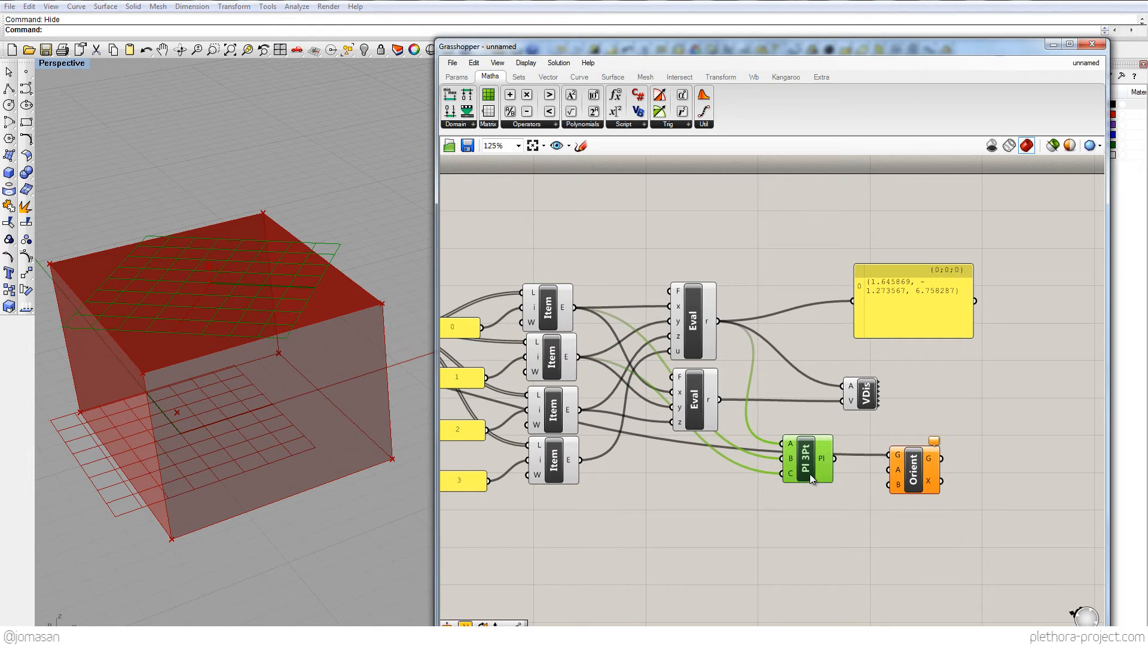
pyautogui.scroll(-3)
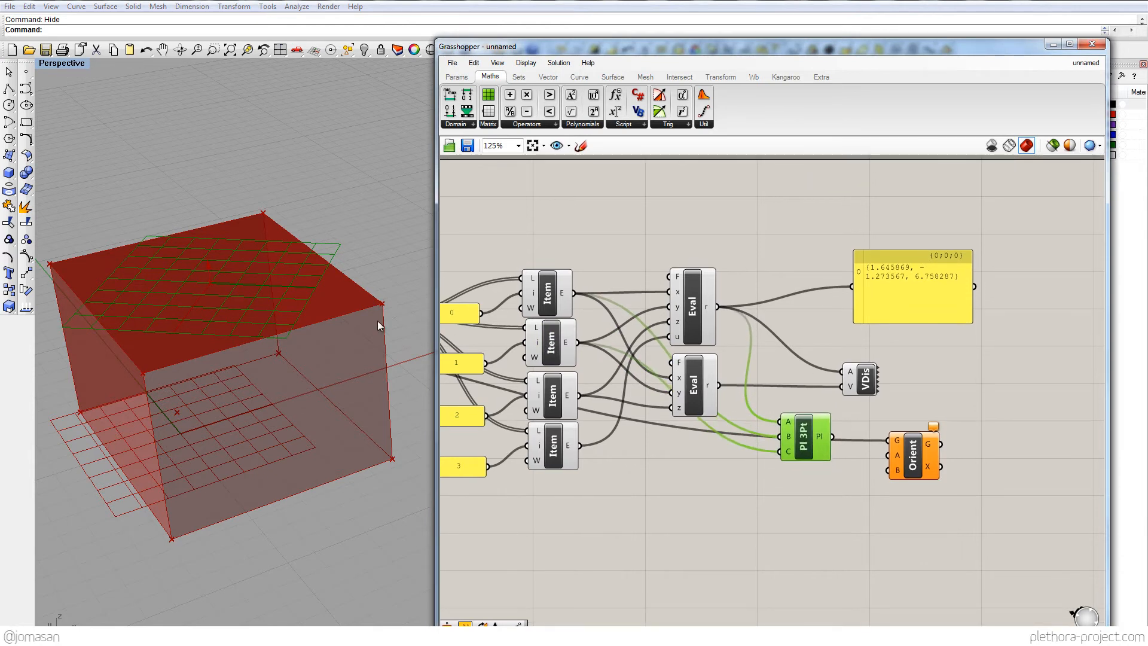
pyautogui.moveTo(248, 337)
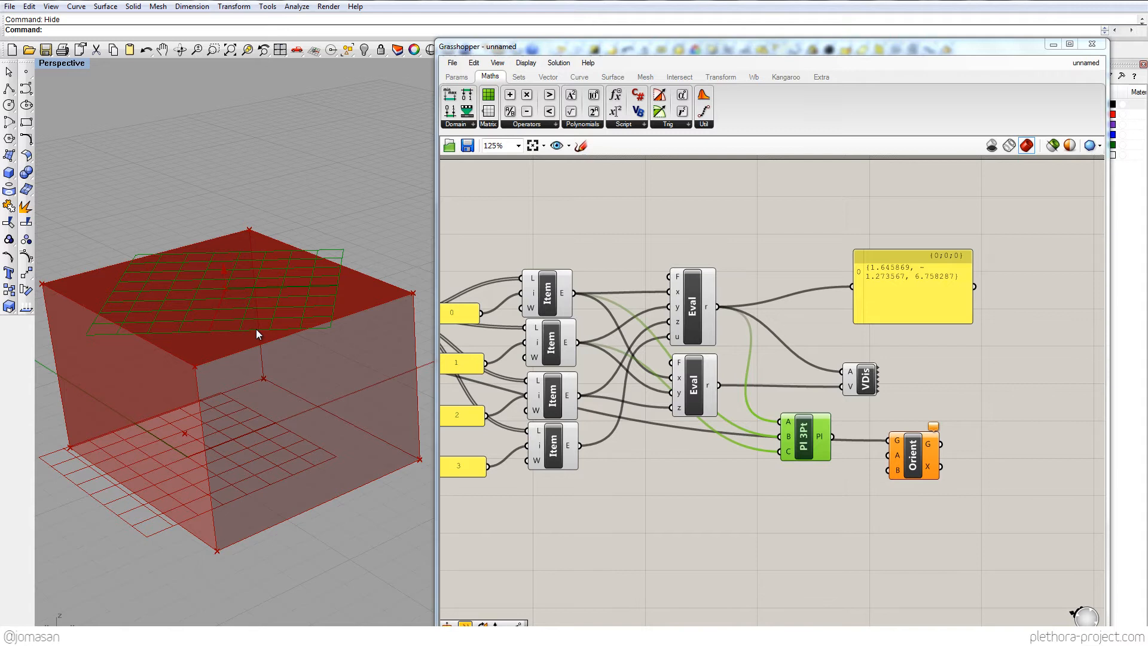
pyautogui.moveTo(230, 304)
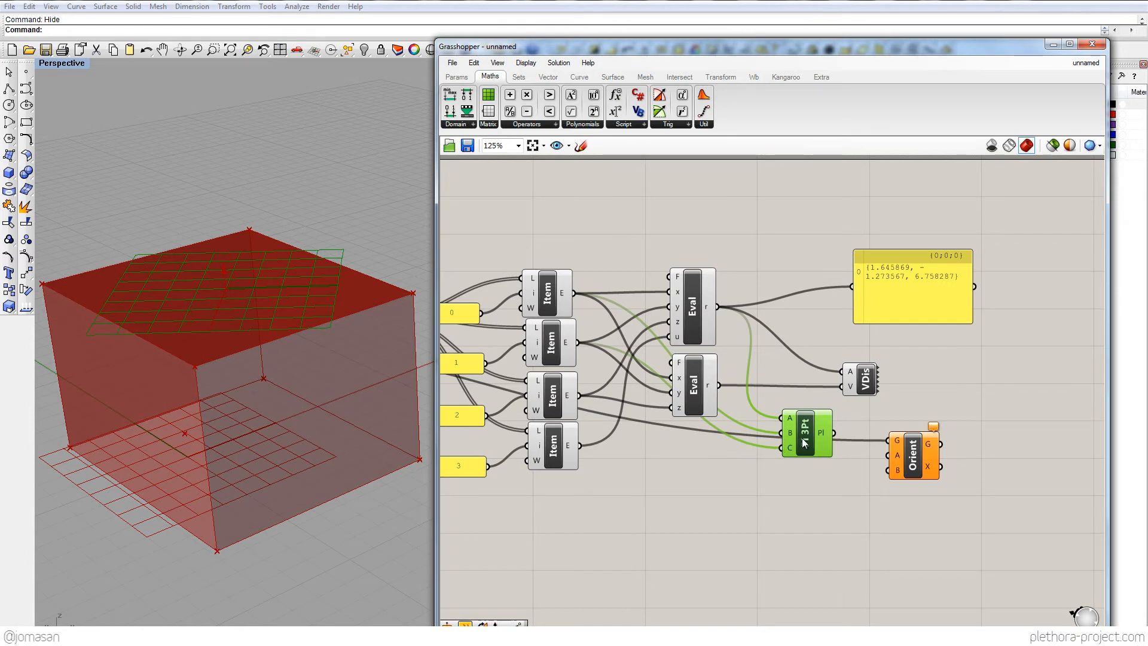
pyautogui.moveTo(189, 376)
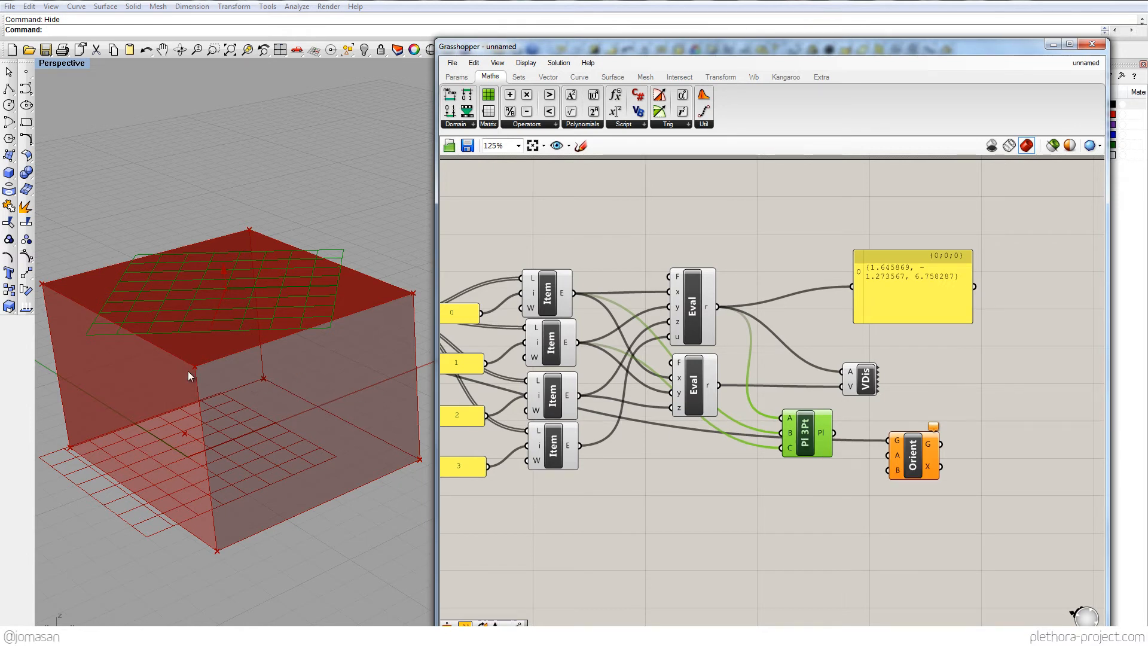
pyautogui.moveTo(344, 439)
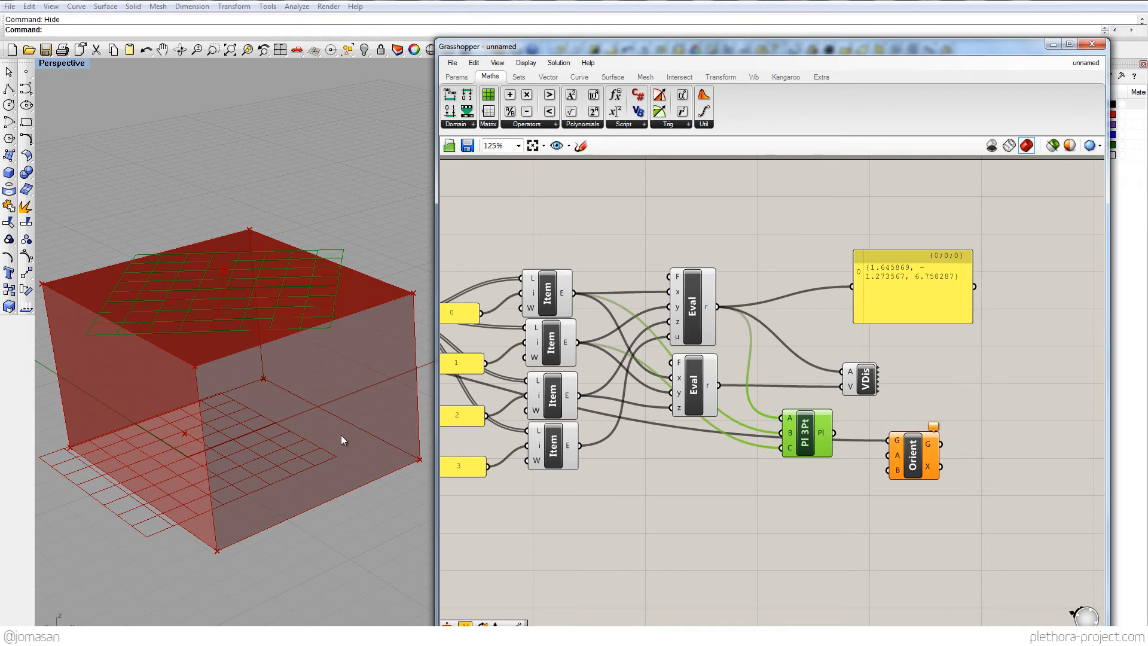
pyautogui.moveTo(357, 442)
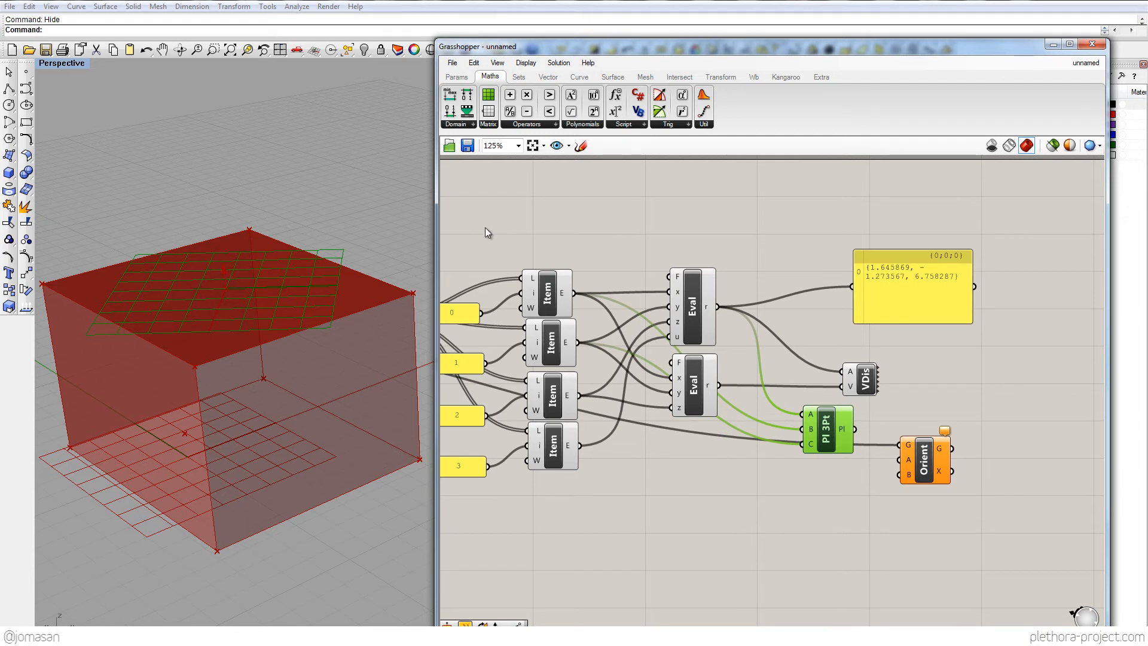
pyautogui.moveTo(428, 203)
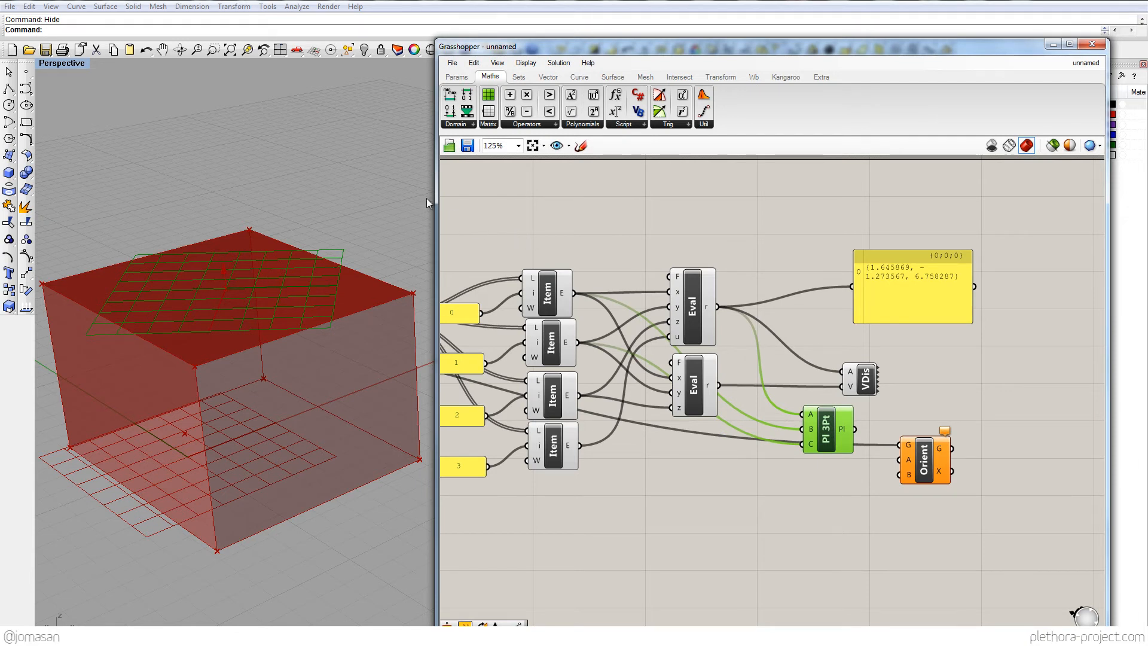
pyautogui.moveTo(488, 288)
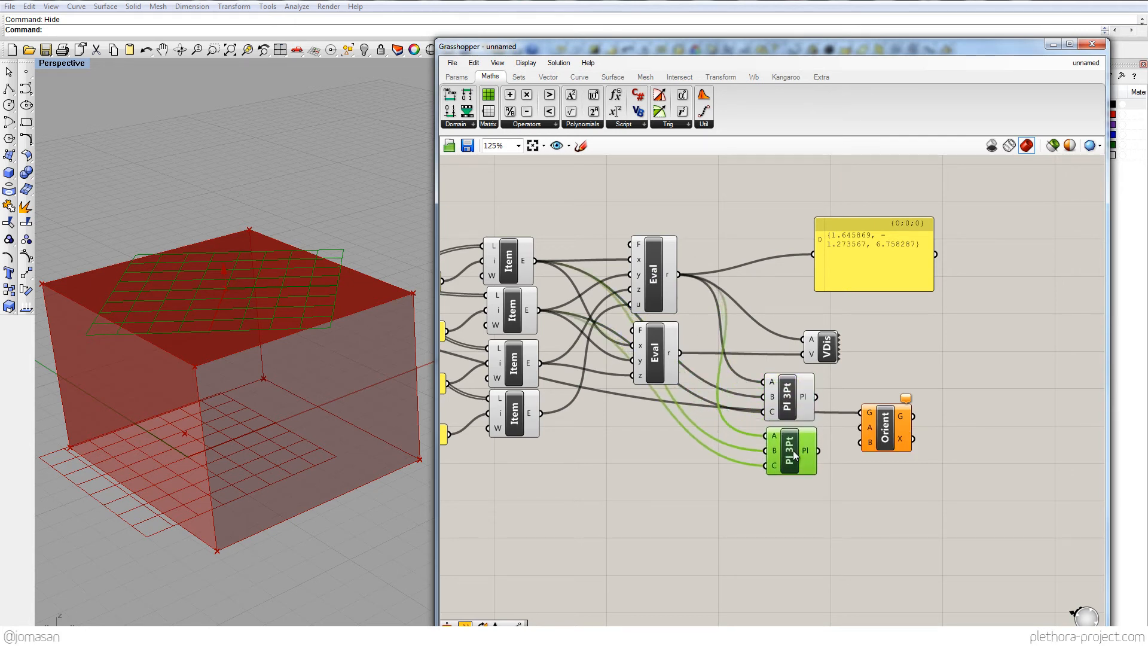
# Preview a corner point, the duplicated plane and the original plane on the box for comparison
pyautogui.click(510, 259)
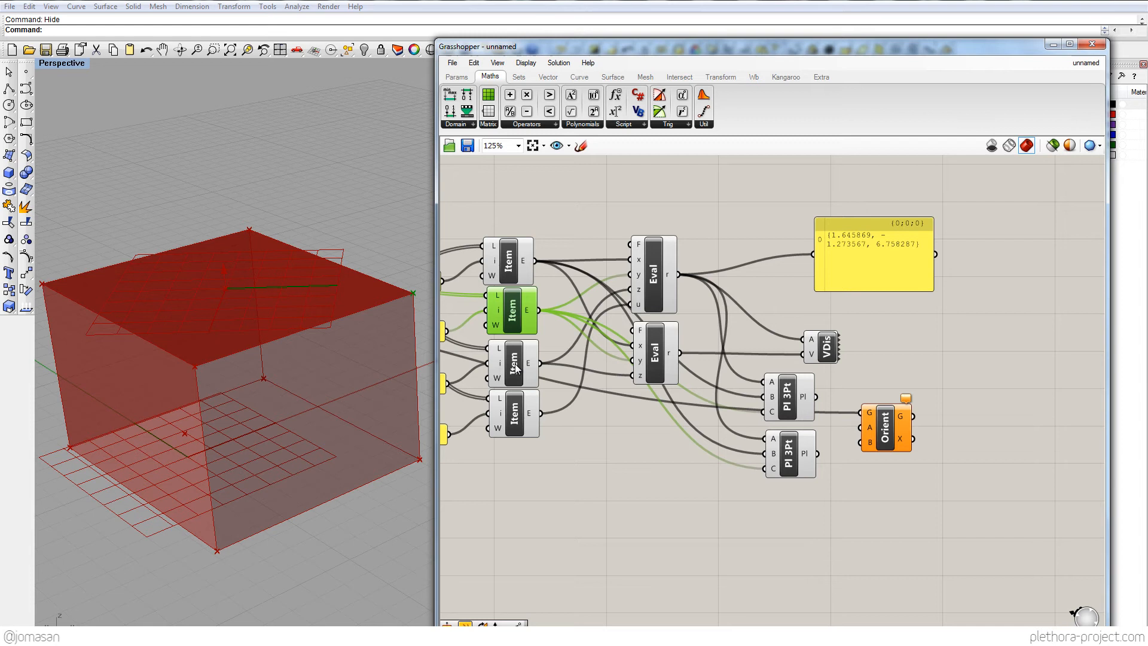
pyautogui.click(513, 363)
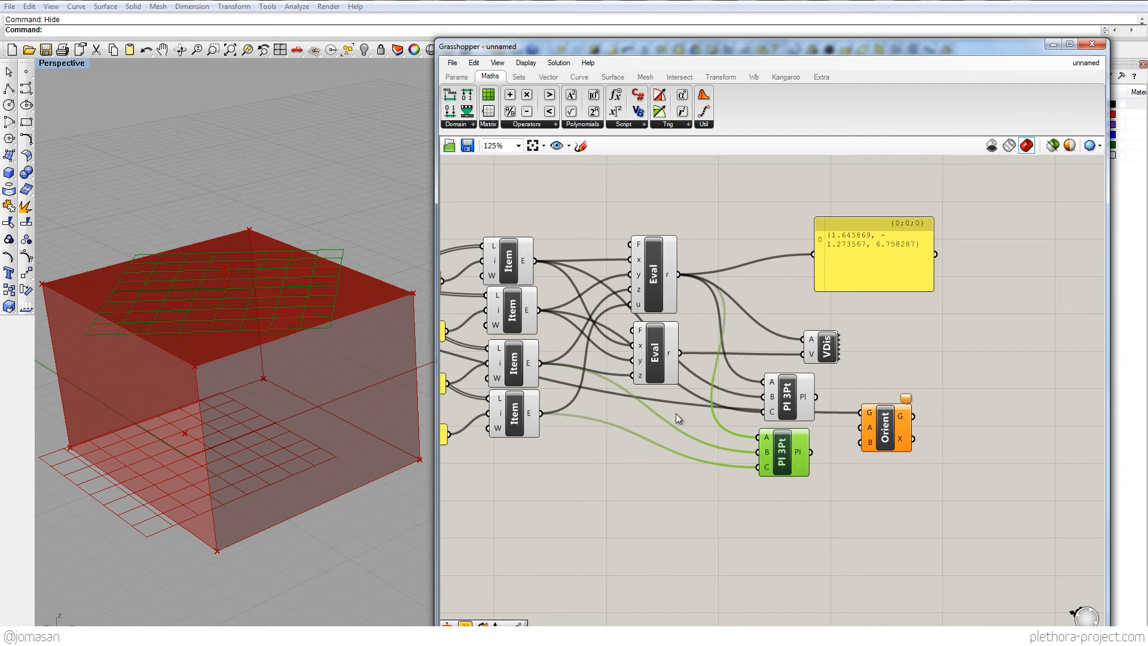
pyautogui.click(513, 413)
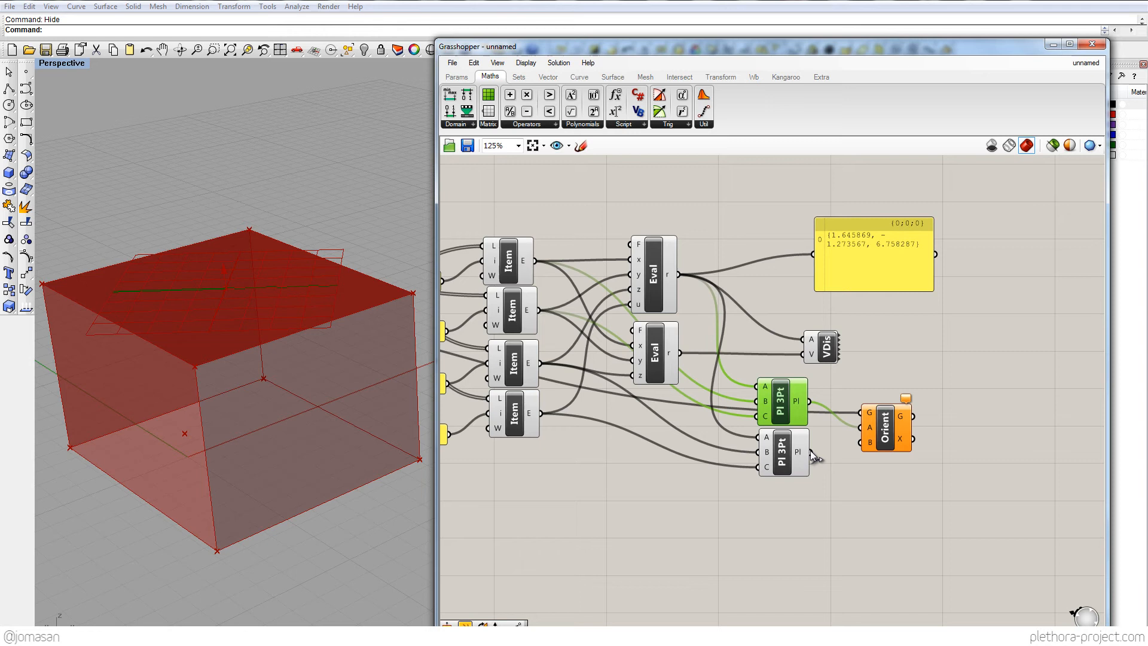
pyautogui.moveTo(825, 455)
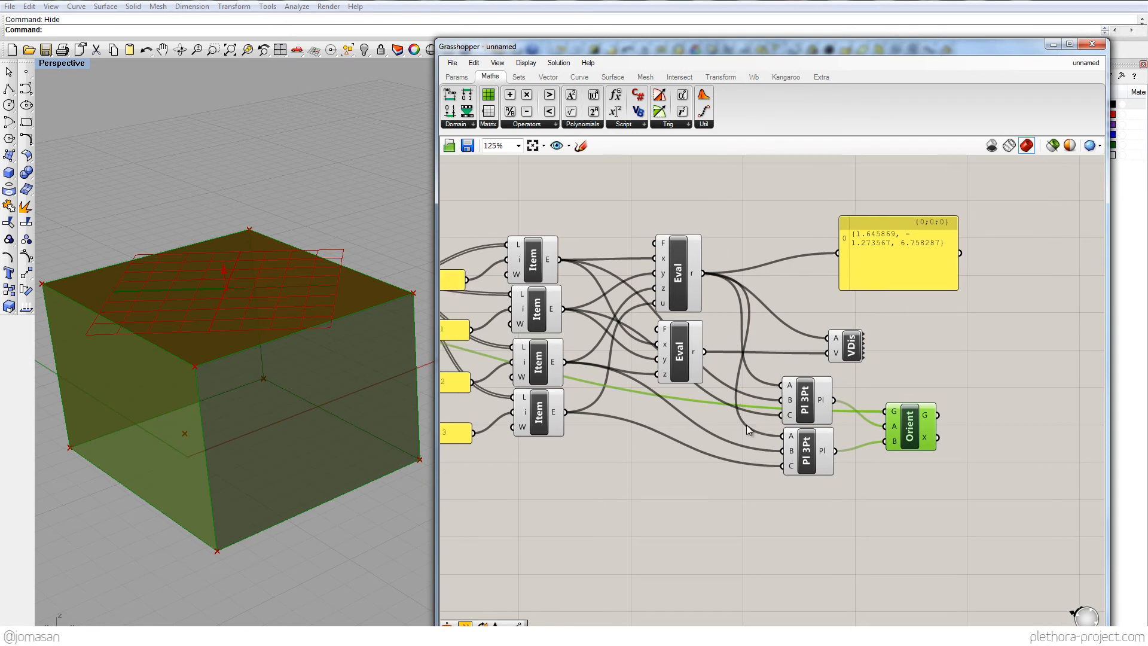
pyautogui.moveTo(577, 413)
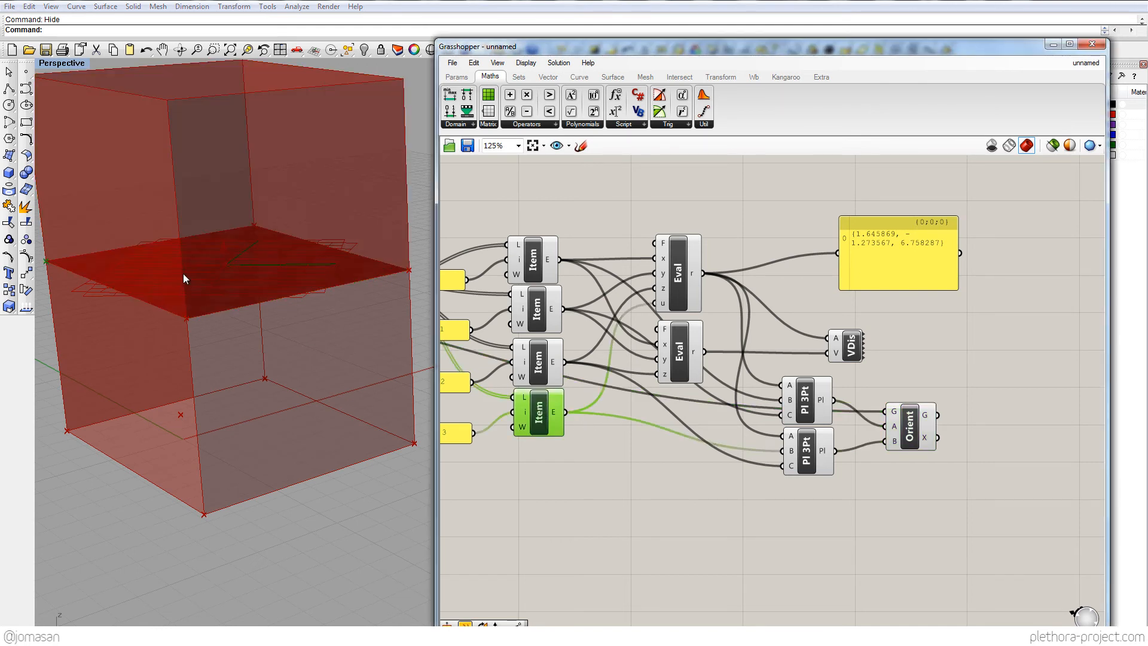
pyautogui.moveTo(212, 249)
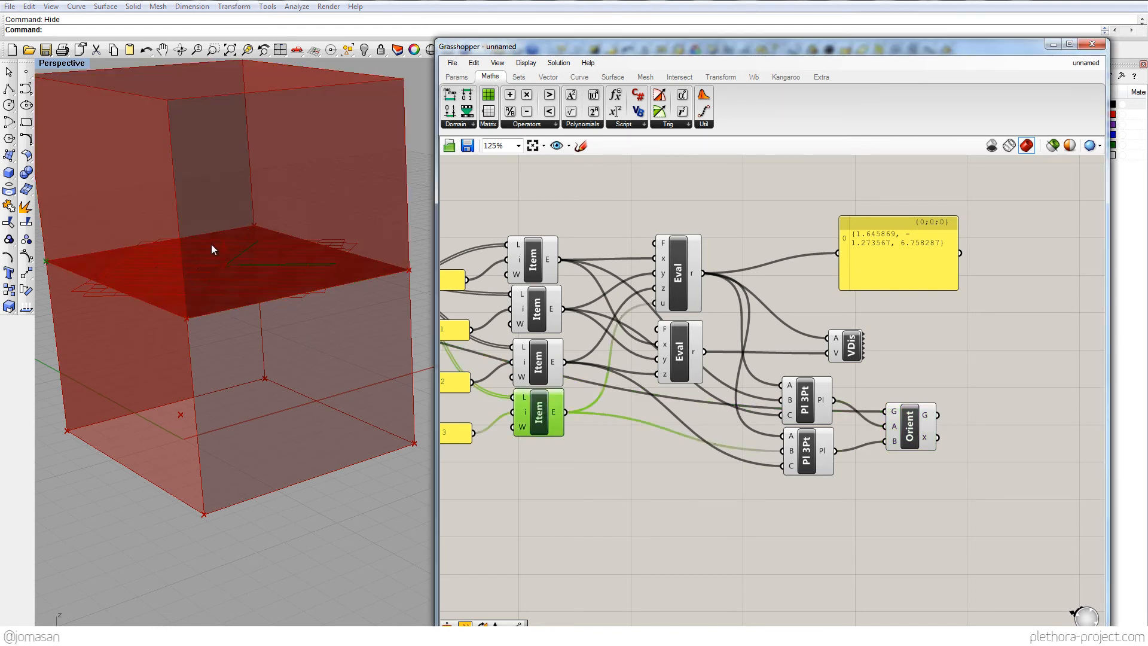
pyautogui.moveTo(109, 254)
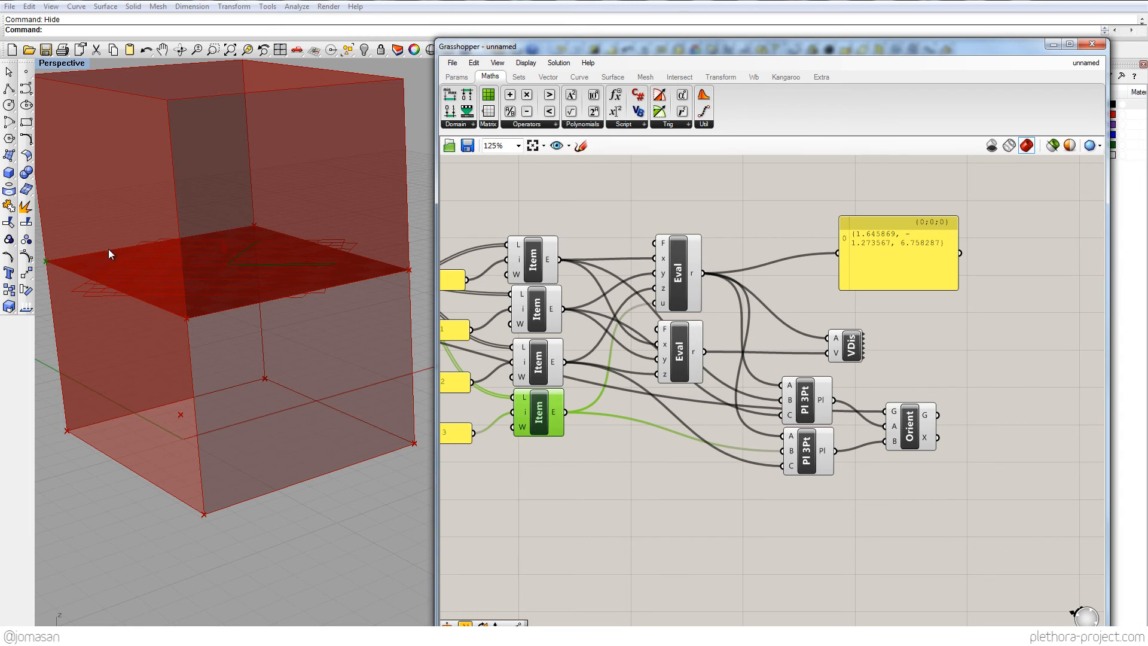
pyautogui.moveTo(329, 275)
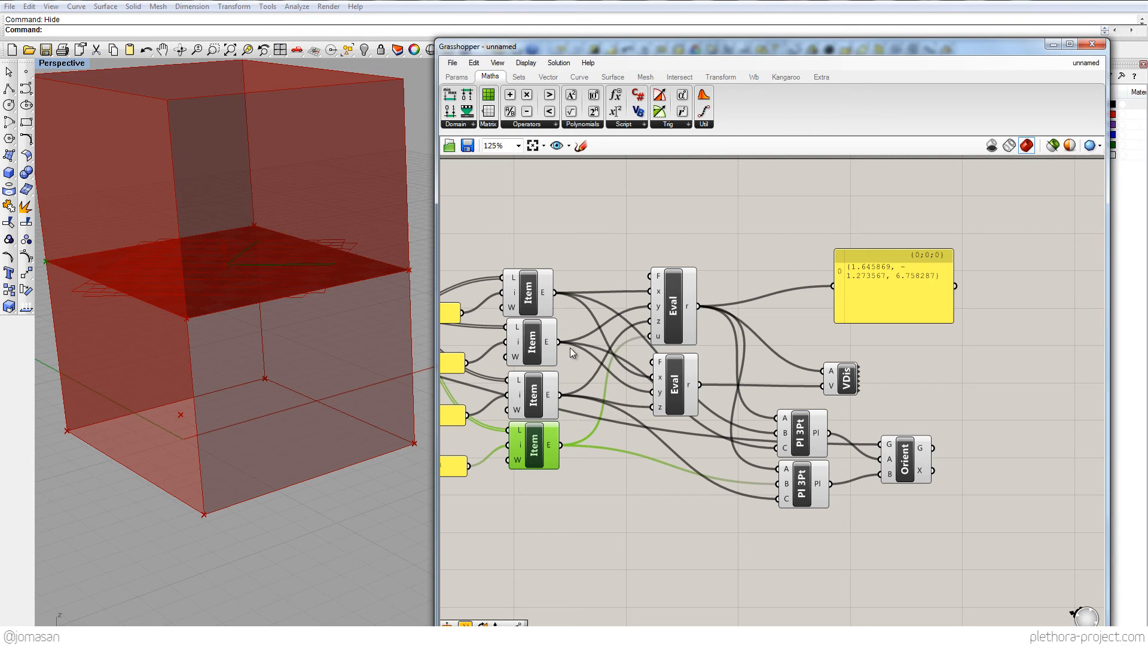
pyautogui.moveTo(556, 299)
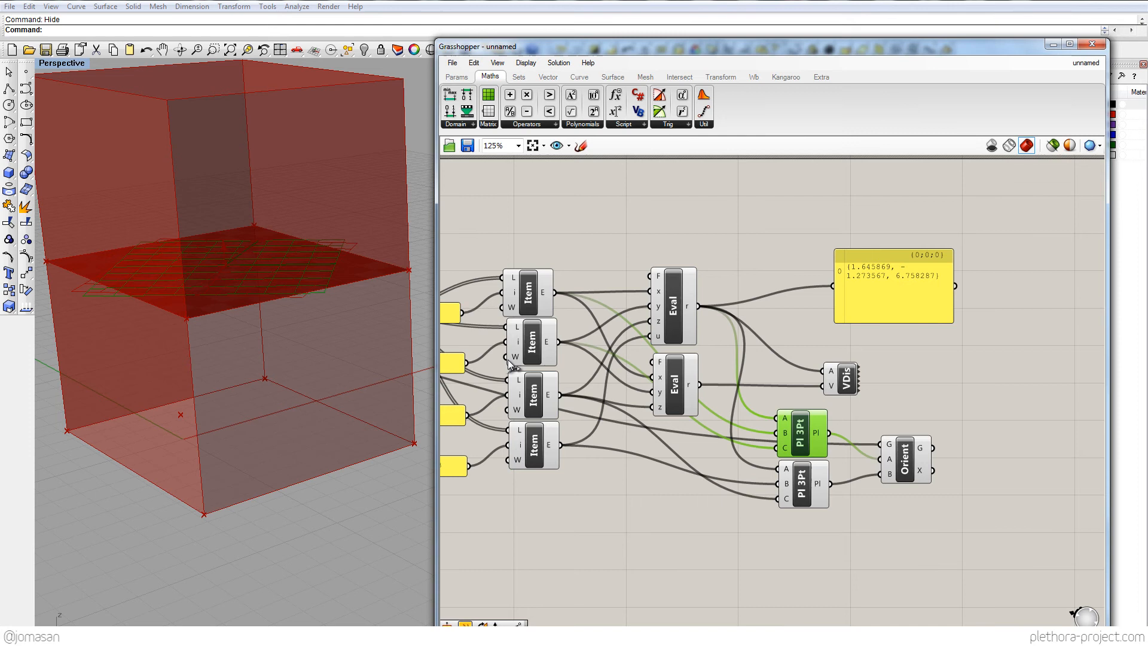
pyautogui.click(531, 342)
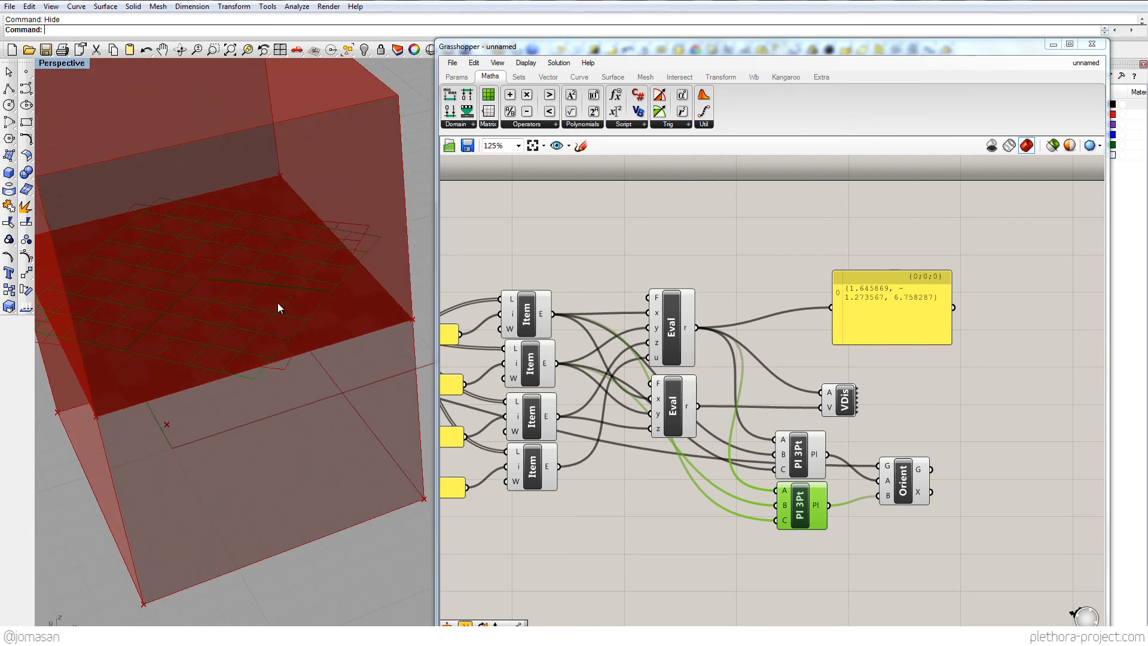
pyautogui.moveTo(278, 307); pyautogui.dragTo(307, 234)
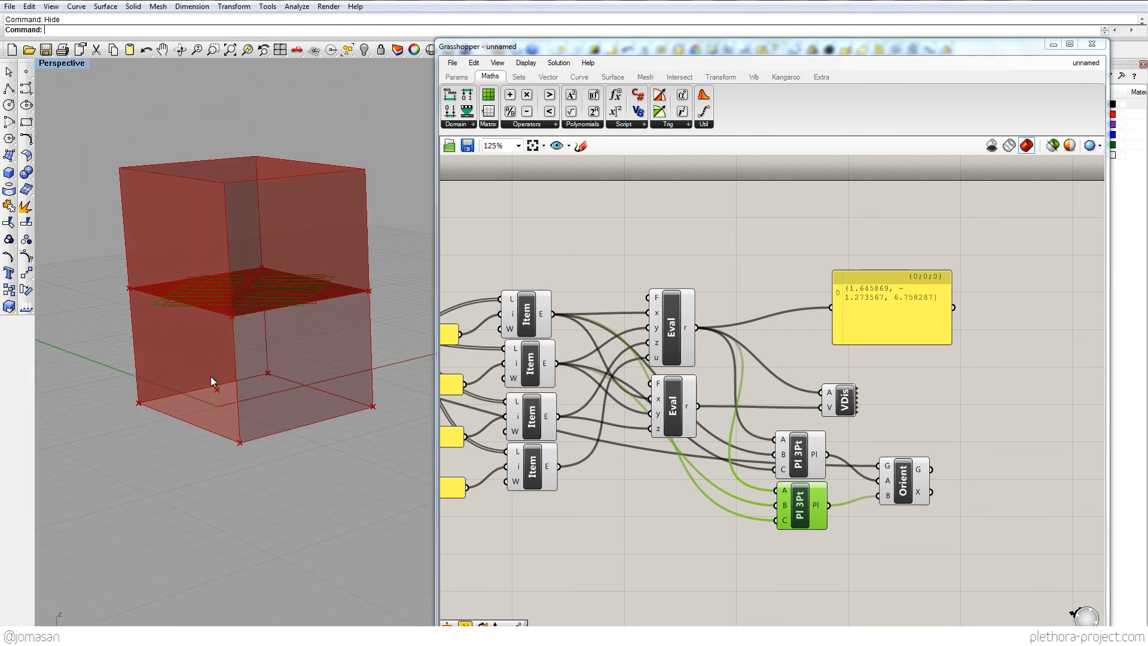
pyautogui.moveTo(306, 236)
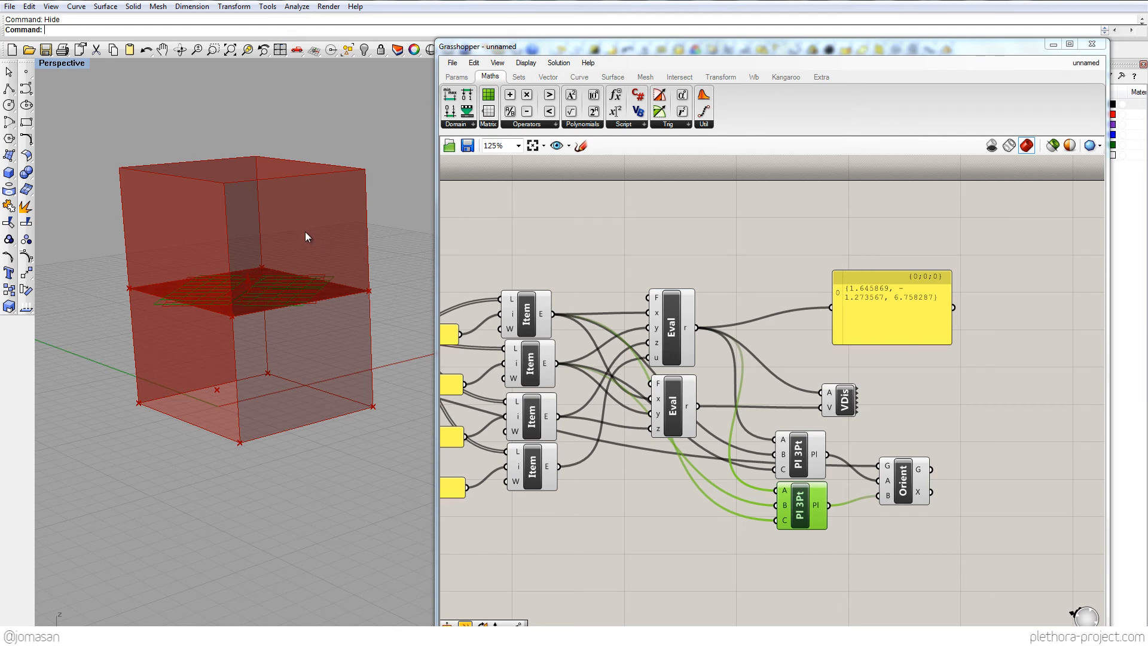
pyautogui.moveTo(902, 481)
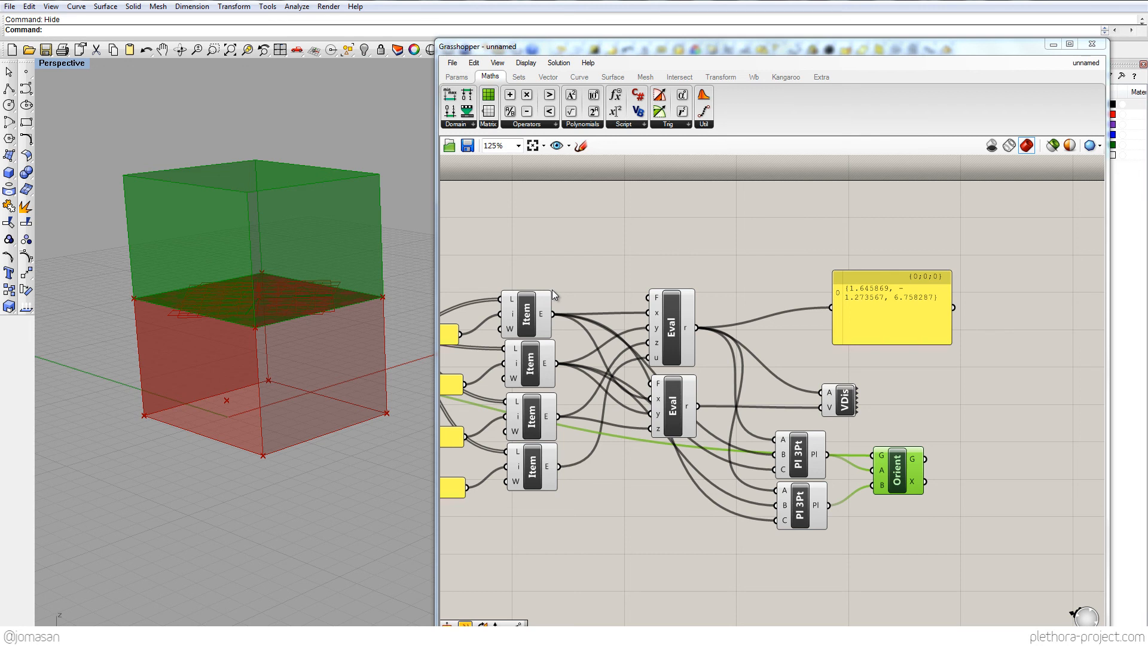
pyautogui.moveTo(463, 396)
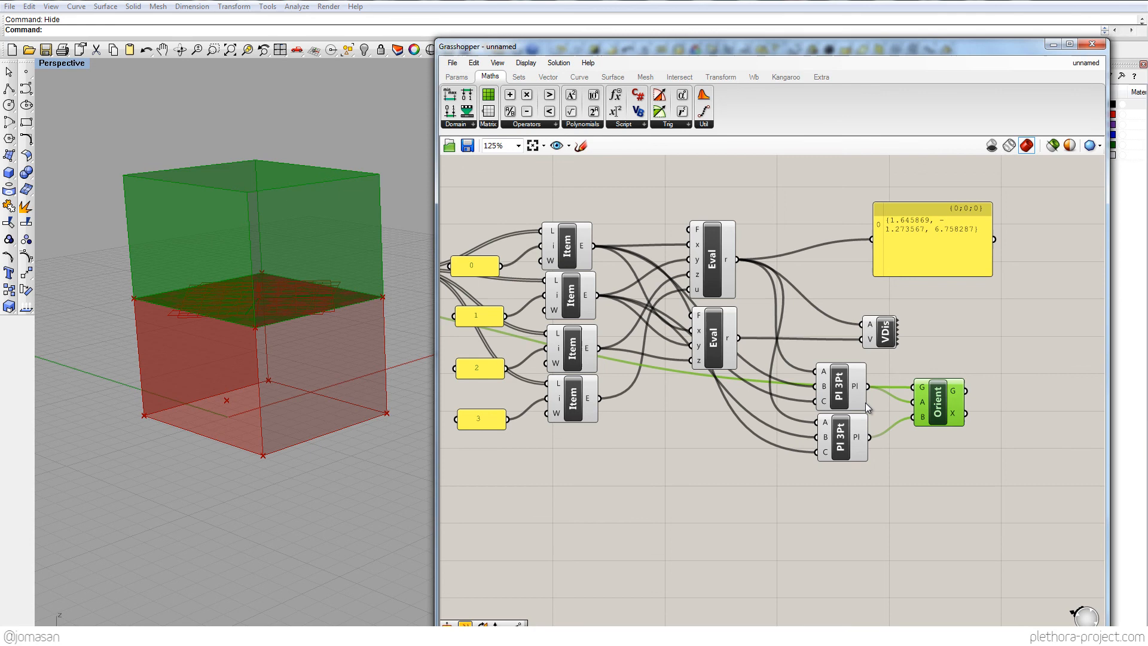
pyautogui.click(842, 386)
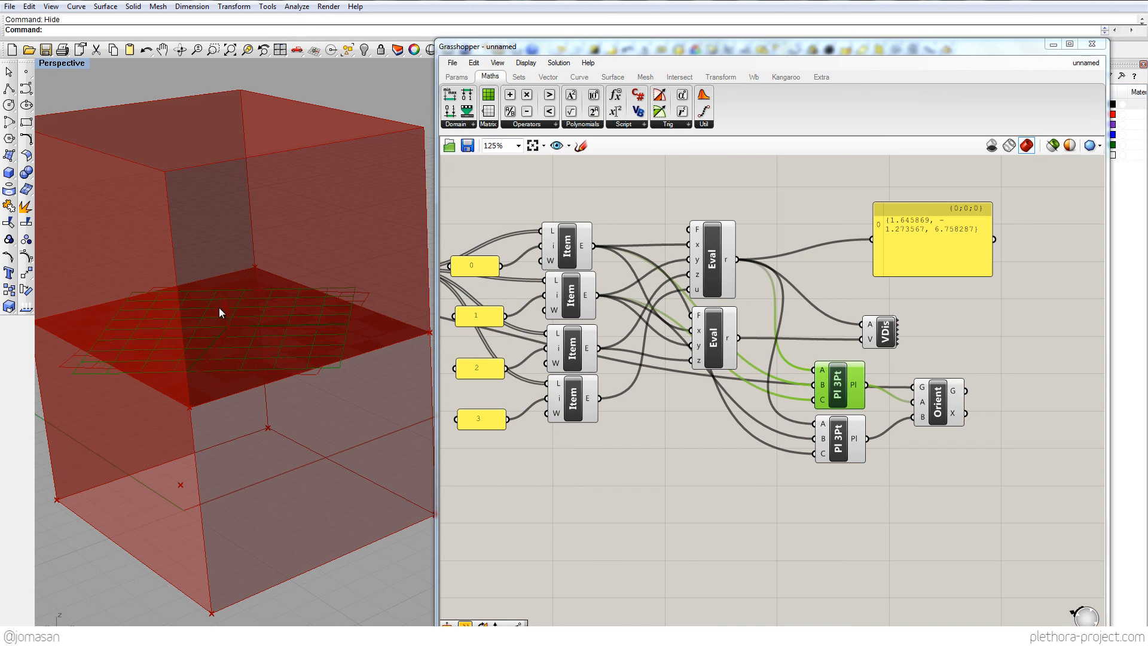
pyautogui.moveTo(224, 320)
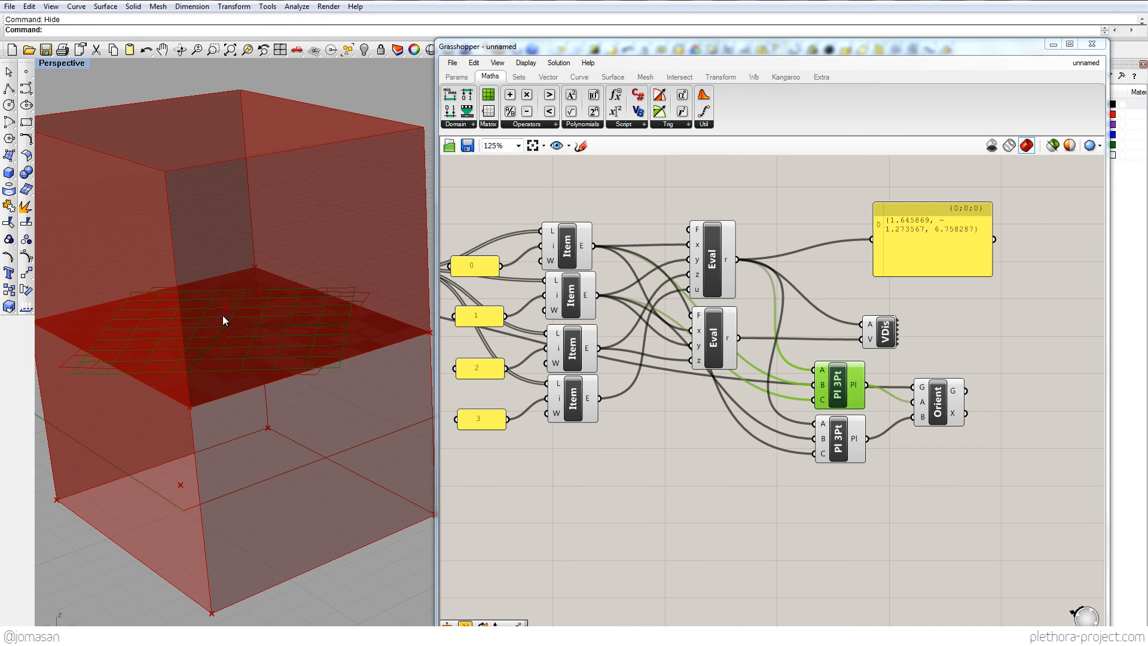